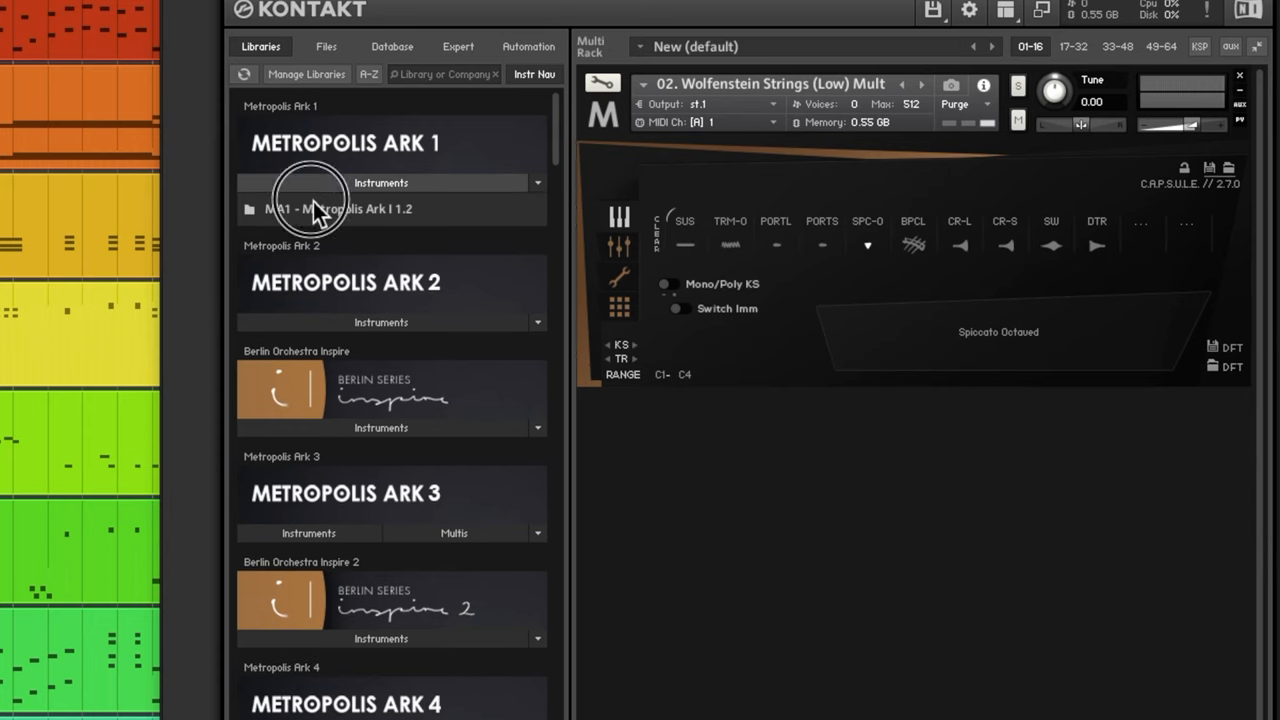
# Step: Expand the MA1 - Metropolis Ark I 1.2 folder under Metropolis Ark 1 Instruments
pyautogui.click(340, 209)
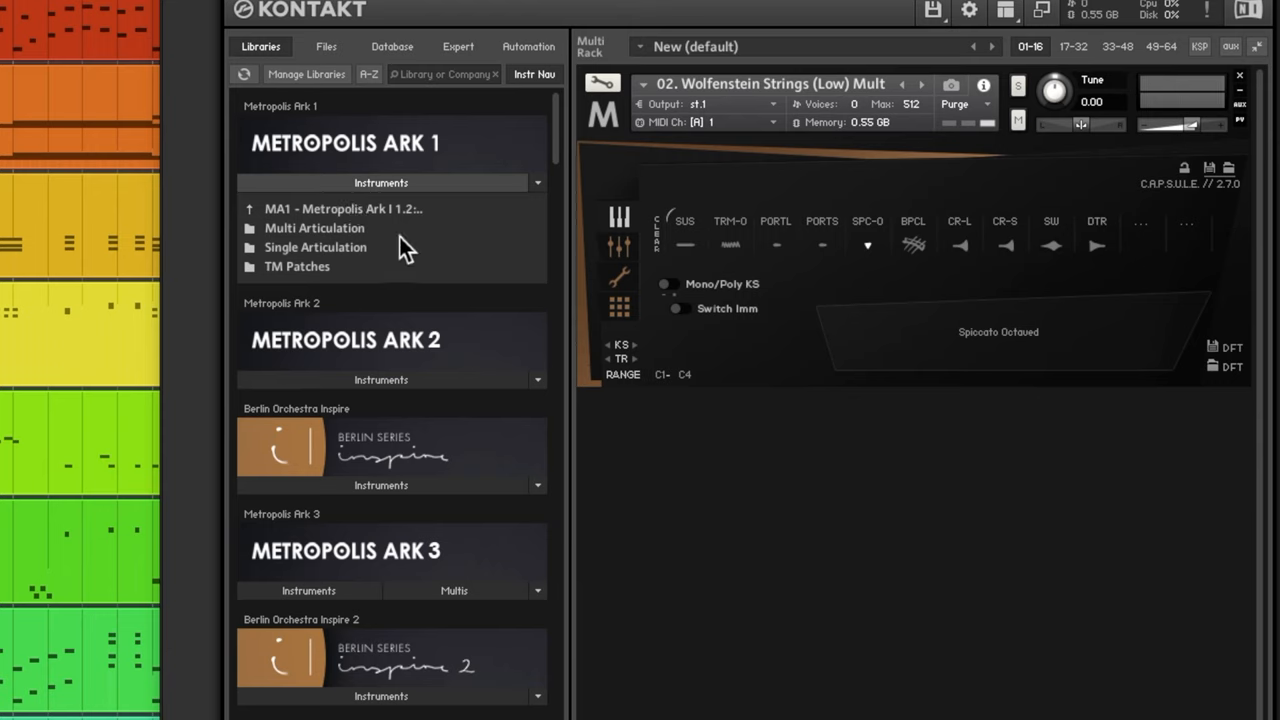
pyautogui.moveTo(335, 240)
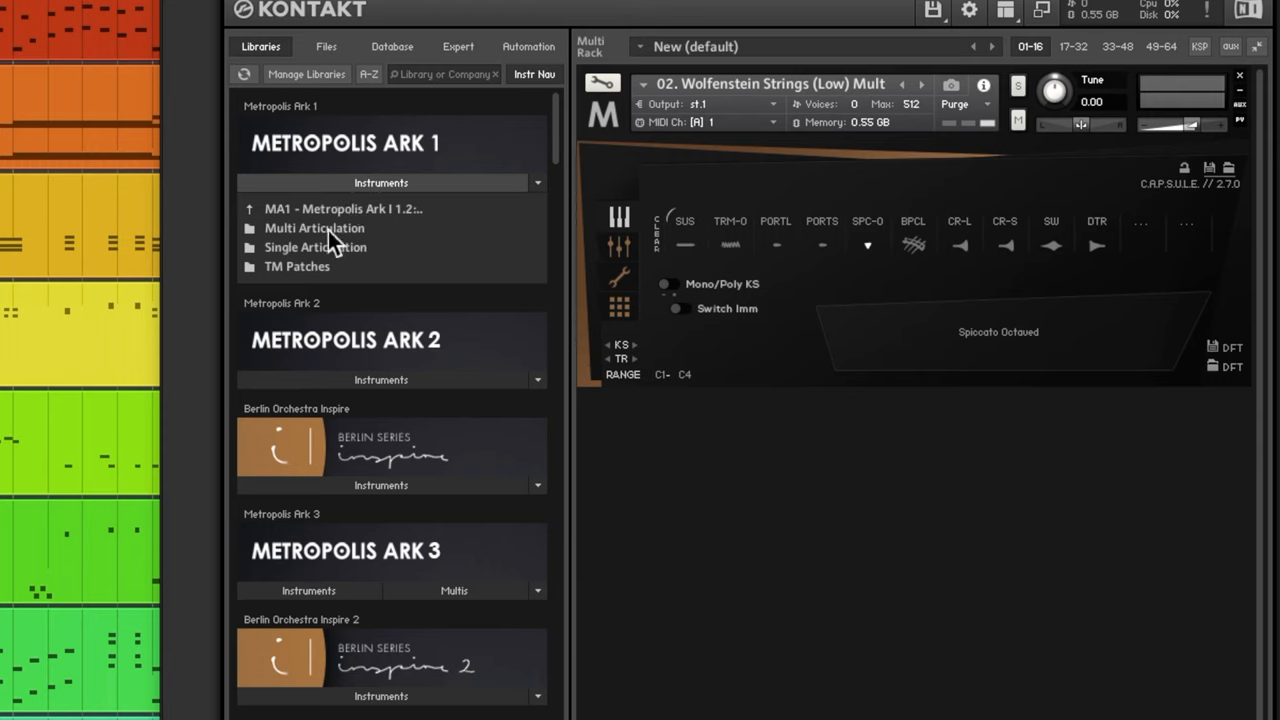
pyautogui.moveTo(330, 270)
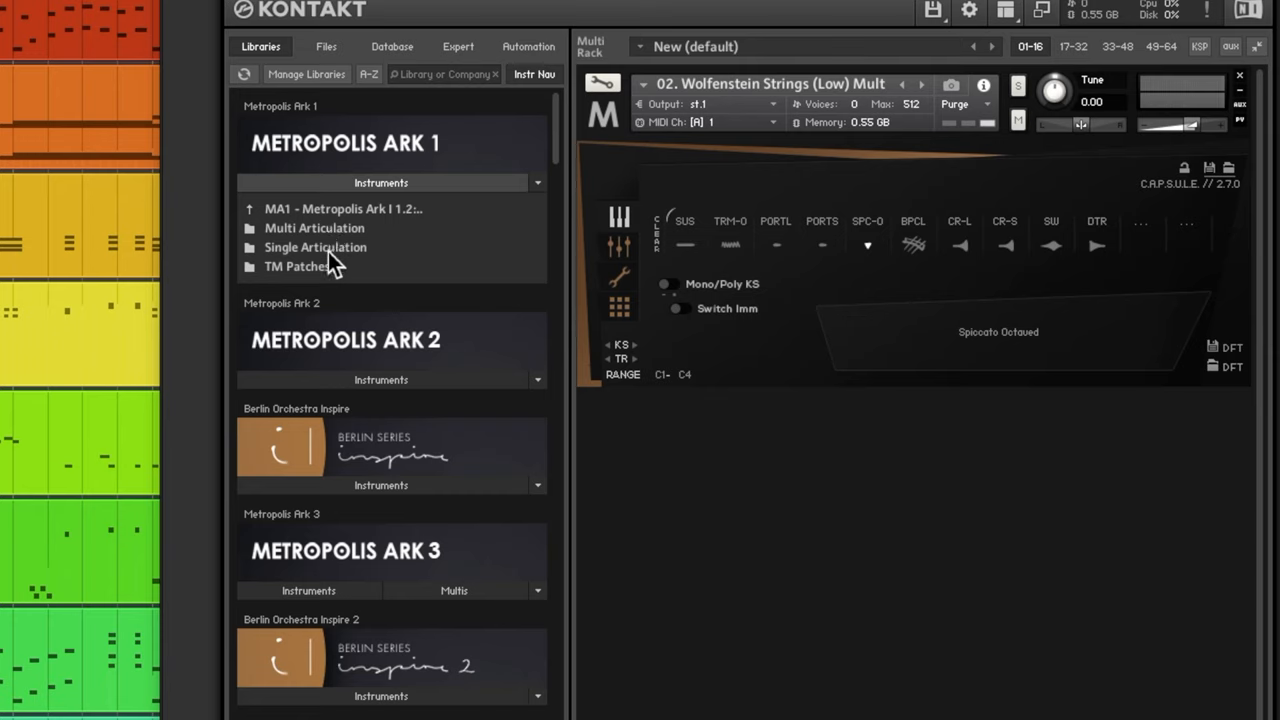
pyautogui.moveTo(300, 283)
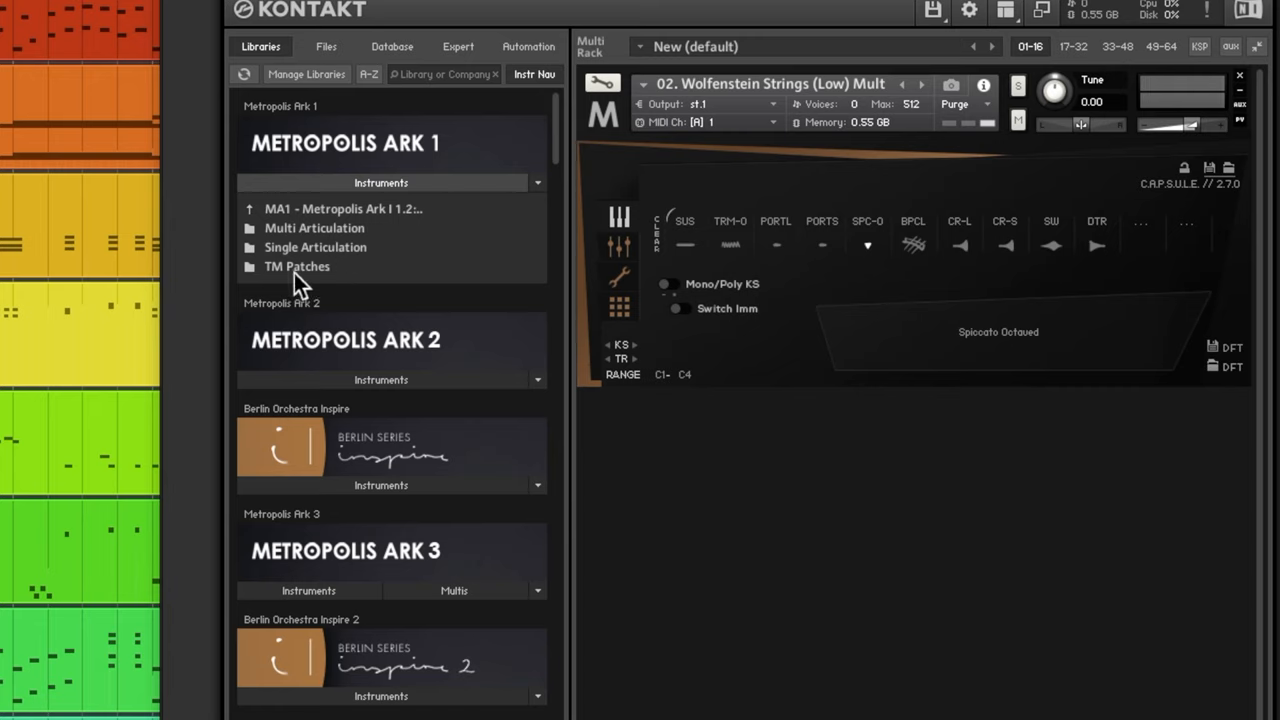
pyautogui.moveTo(322, 285)
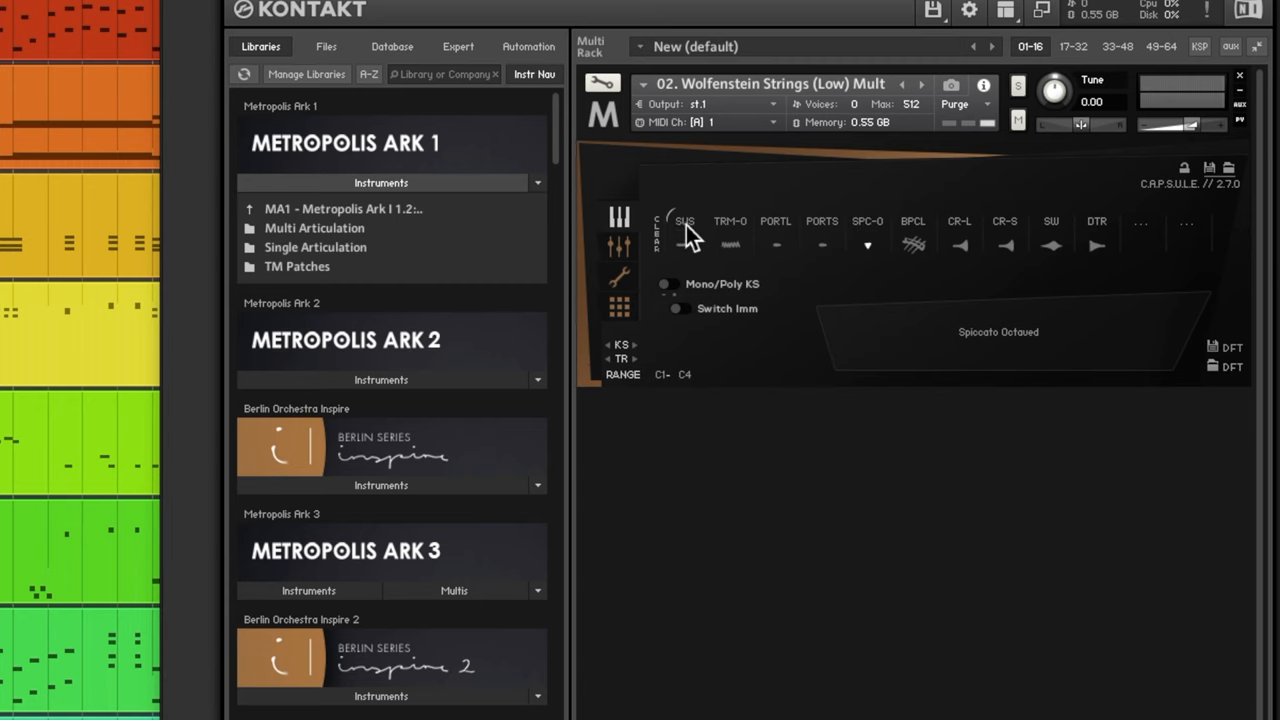
pyautogui.moveTo(675, 253)
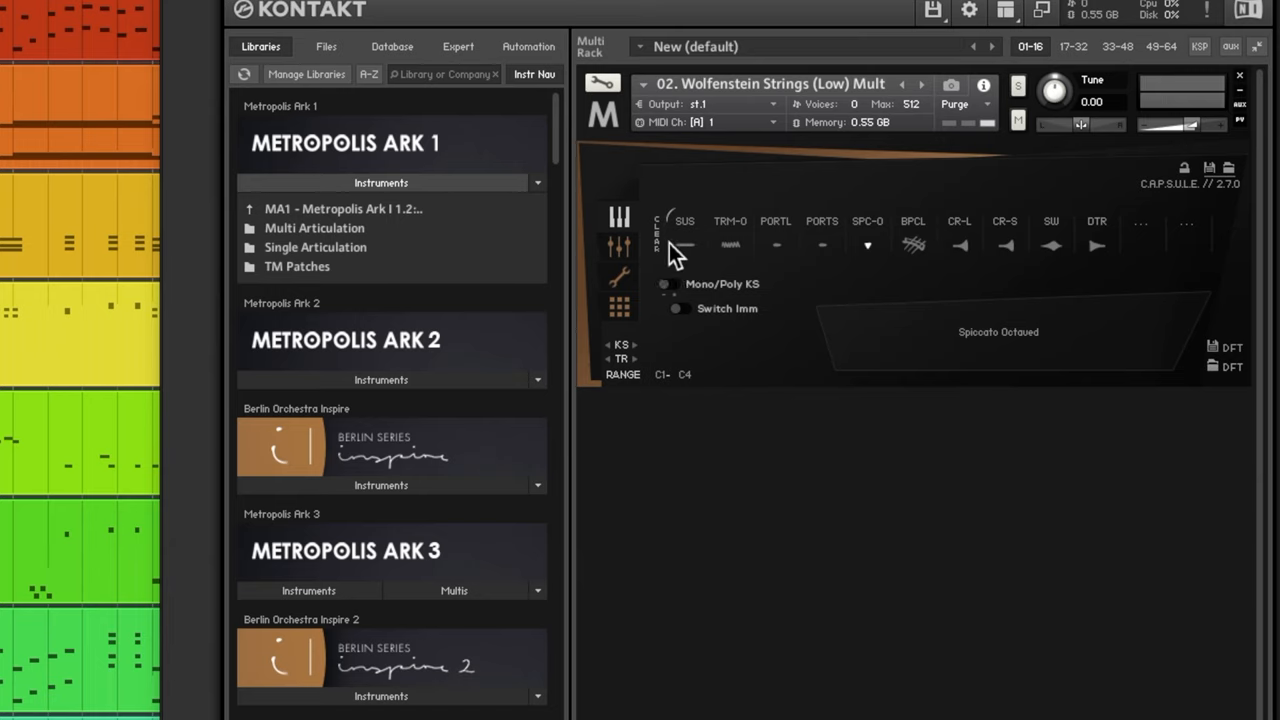
pyautogui.moveTo(757, 112)
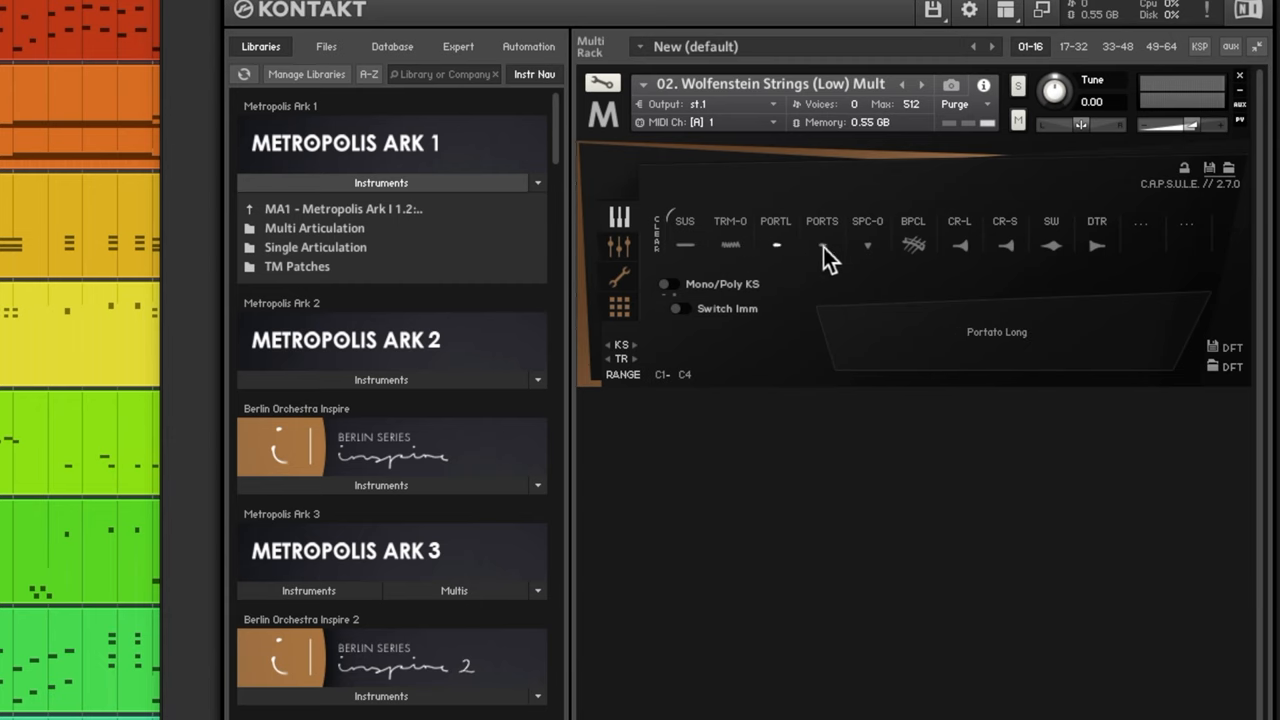
# Step: Switch the low strings to other articulation slots such as Portato Long and Swell
pyautogui.click(911, 245)
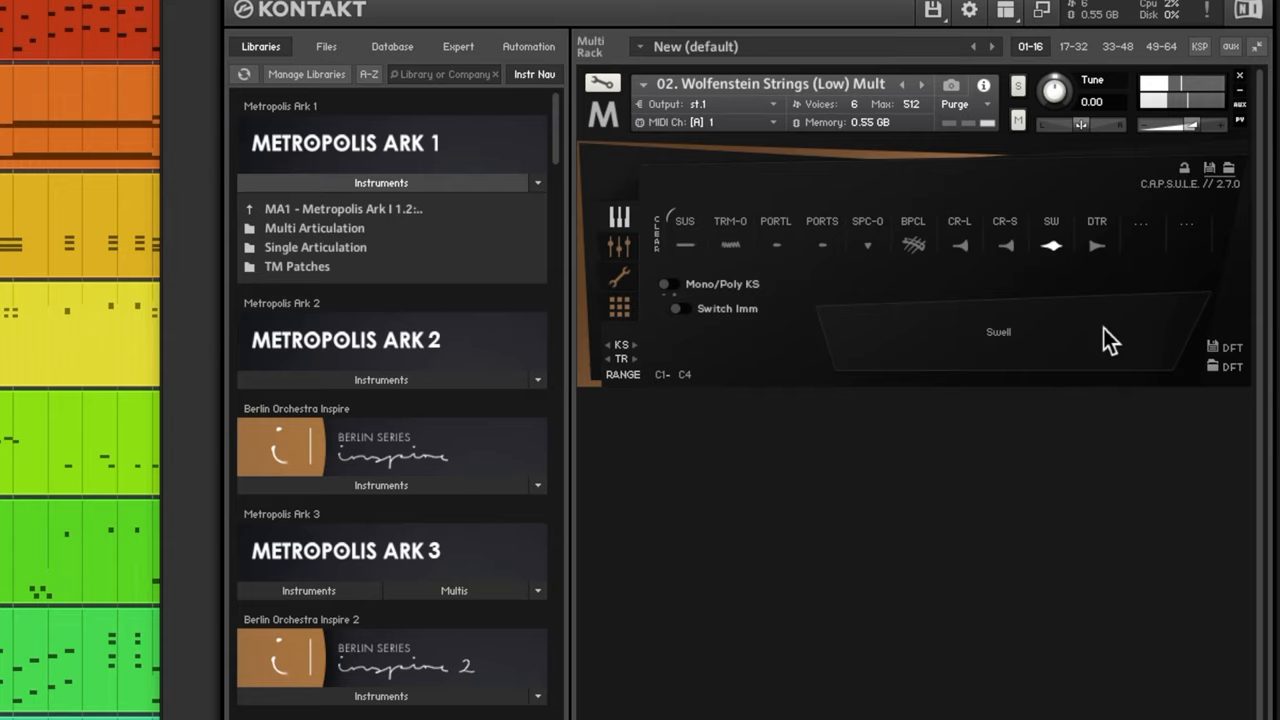
pyautogui.click(1096, 245)
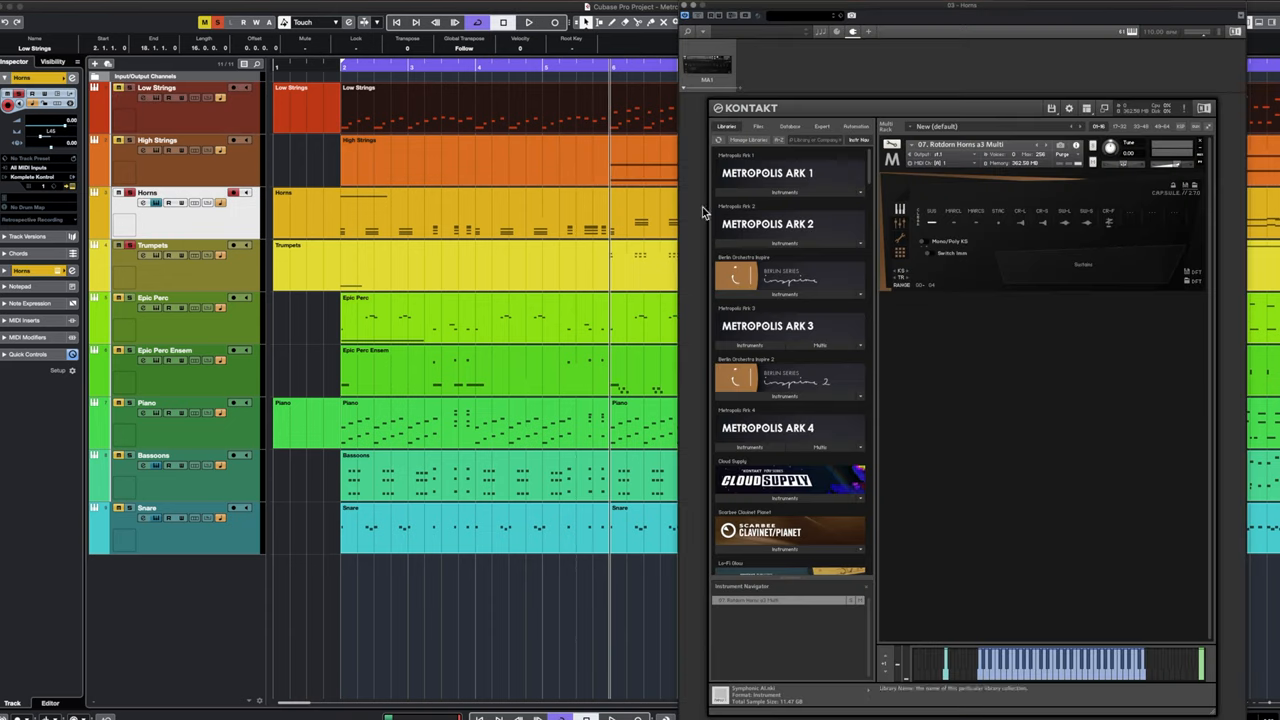
# Step: Open the Horns track's Kontakt instrument window showing Rotdorn Horns a3 Multi
pyautogui.click(750, 192)
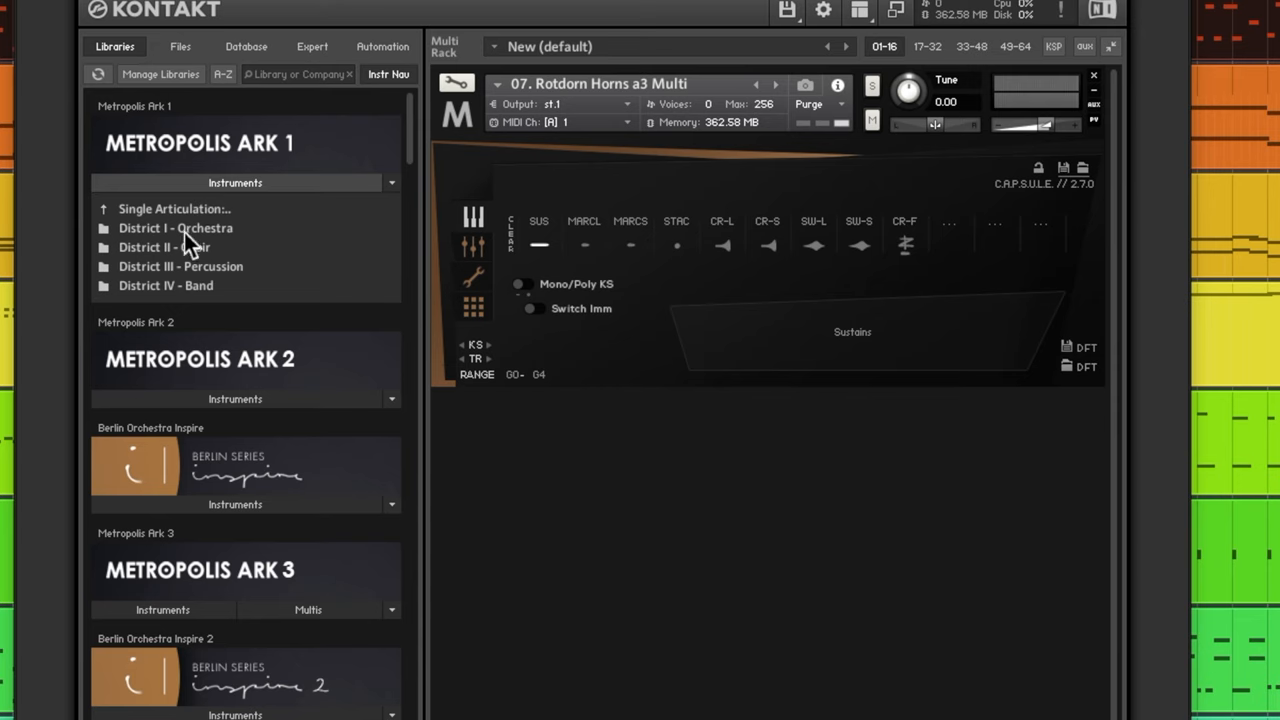
pyautogui.moveTo(150, 242)
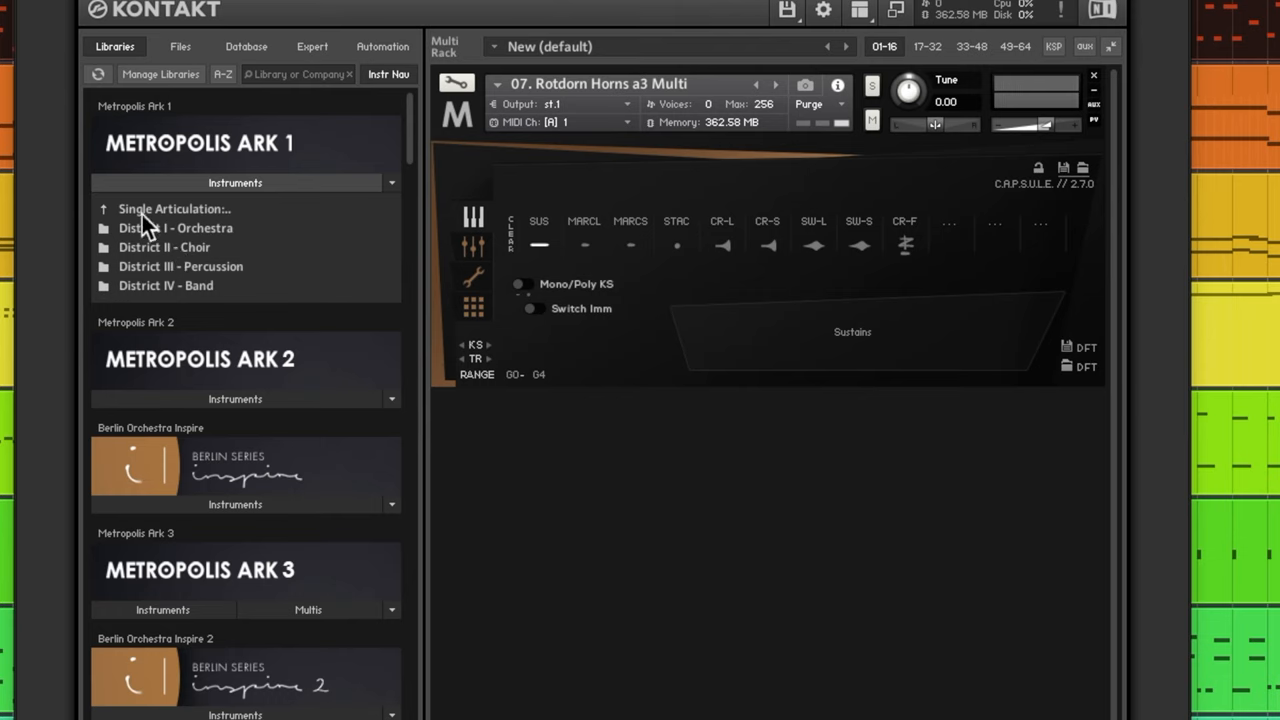
pyautogui.moveTo(240, 285)
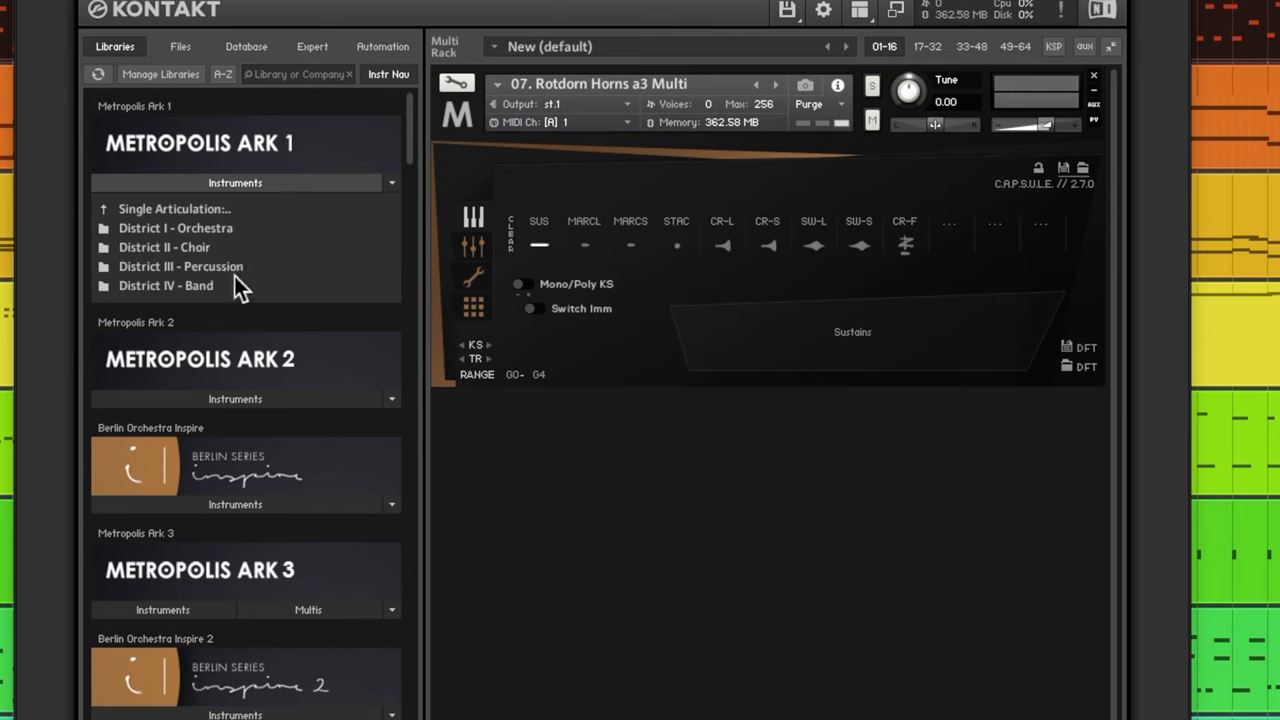
pyautogui.moveTo(222, 307)
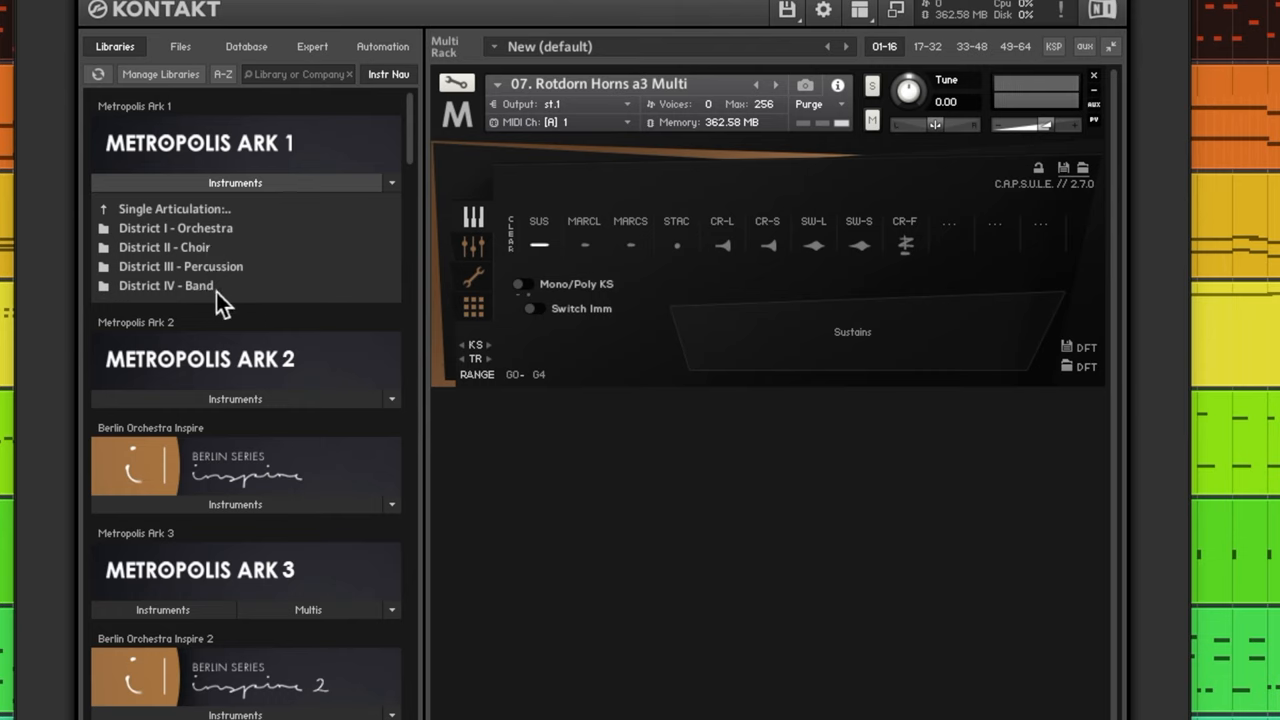
pyautogui.moveTo(217, 253)
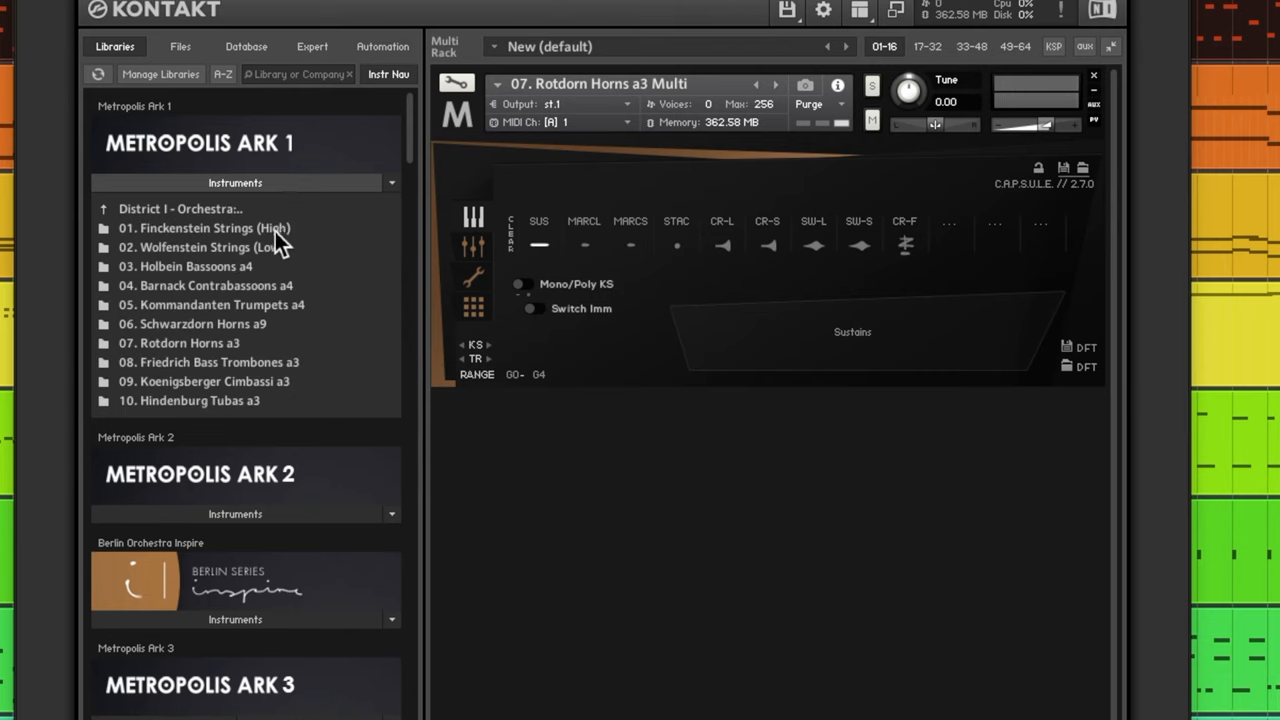
pyautogui.moveTo(292, 267)
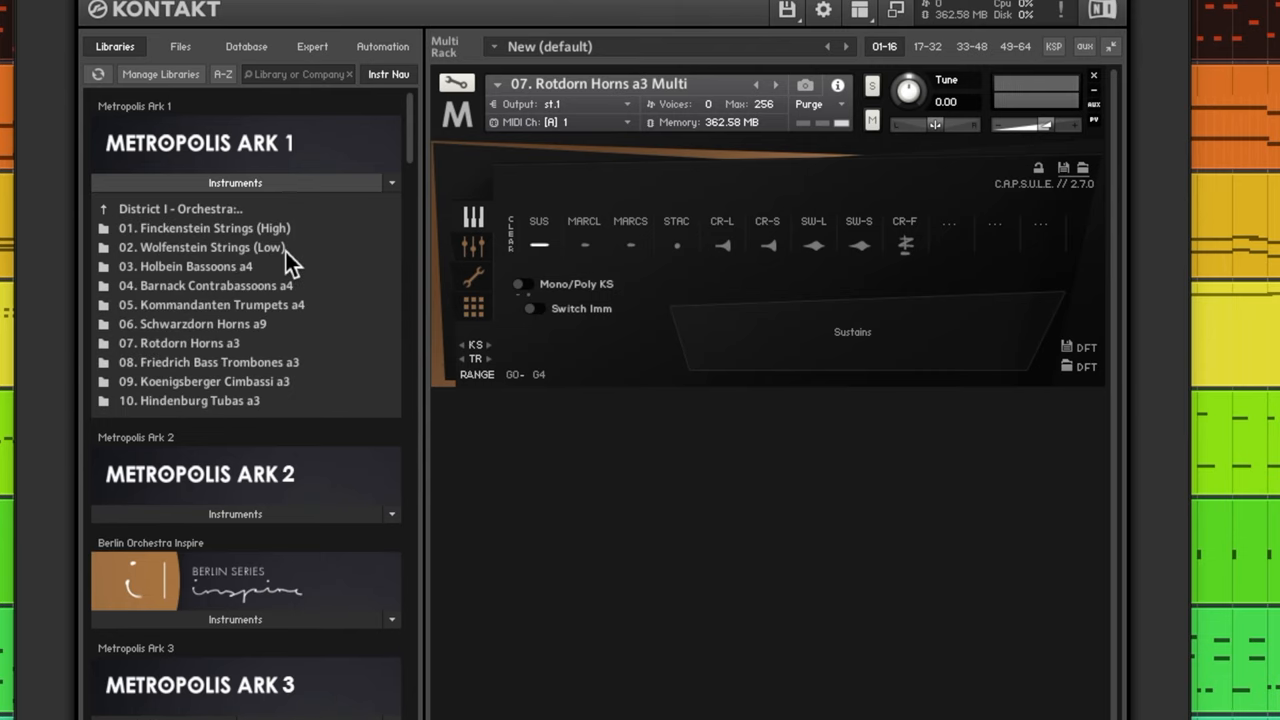
pyautogui.moveTo(163, 342)
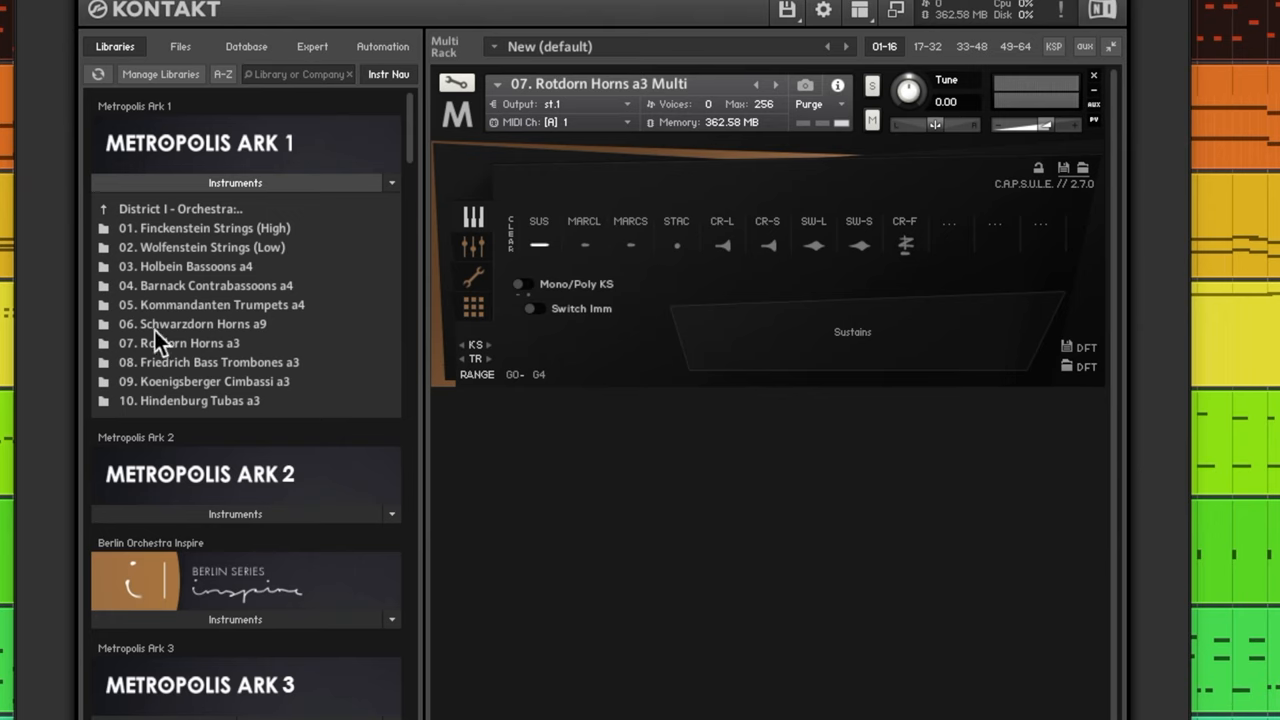
pyautogui.moveTo(262, 285)
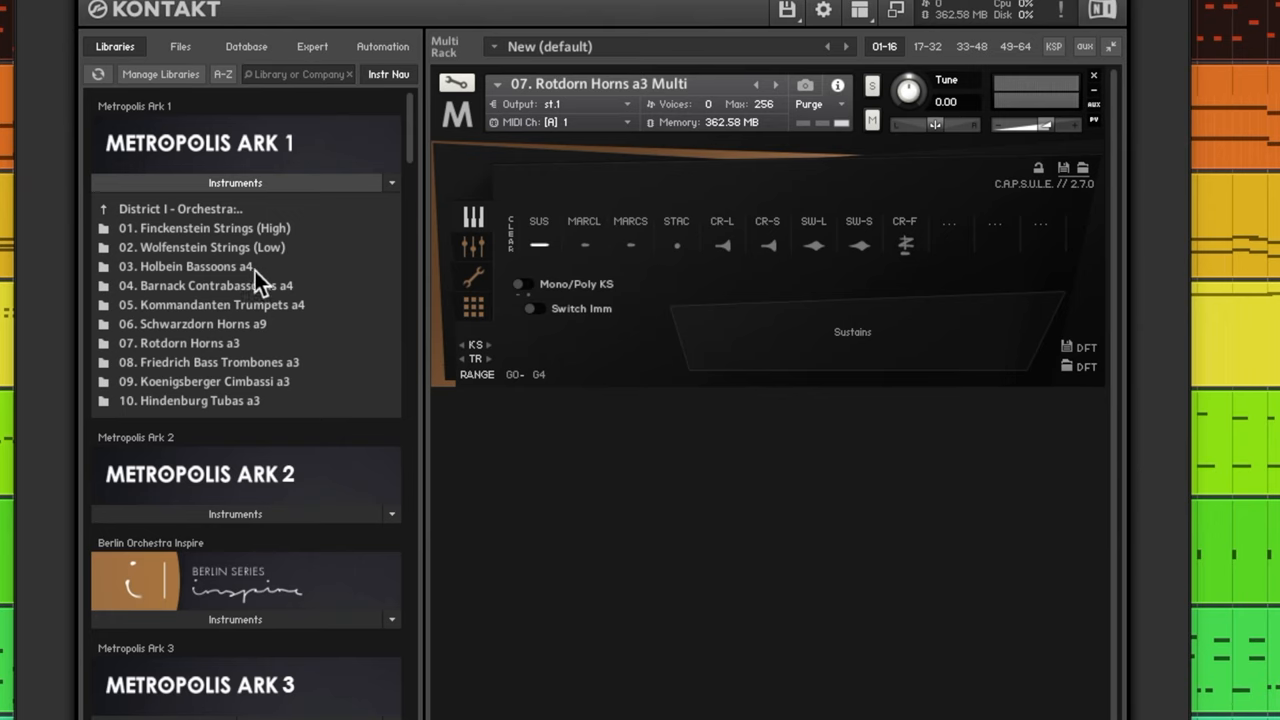
pyautogui.moveTo(300, 372)
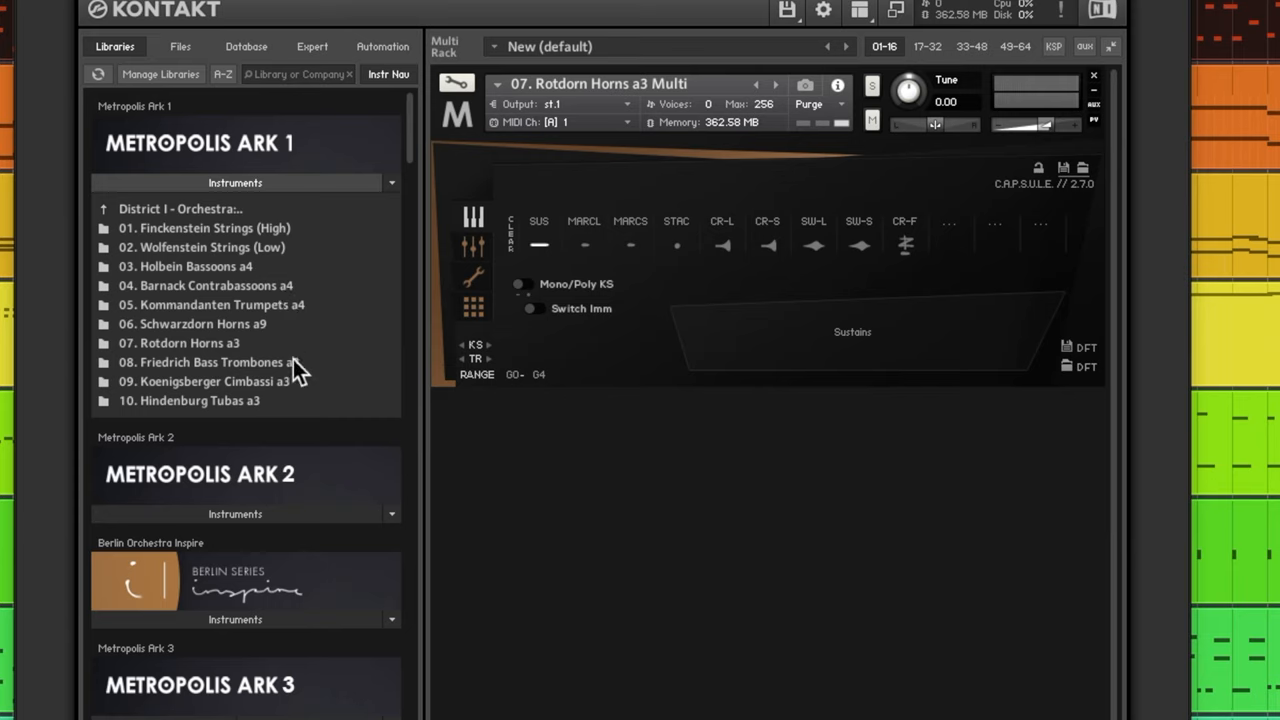
pyautogui.moveTo(260, 347)
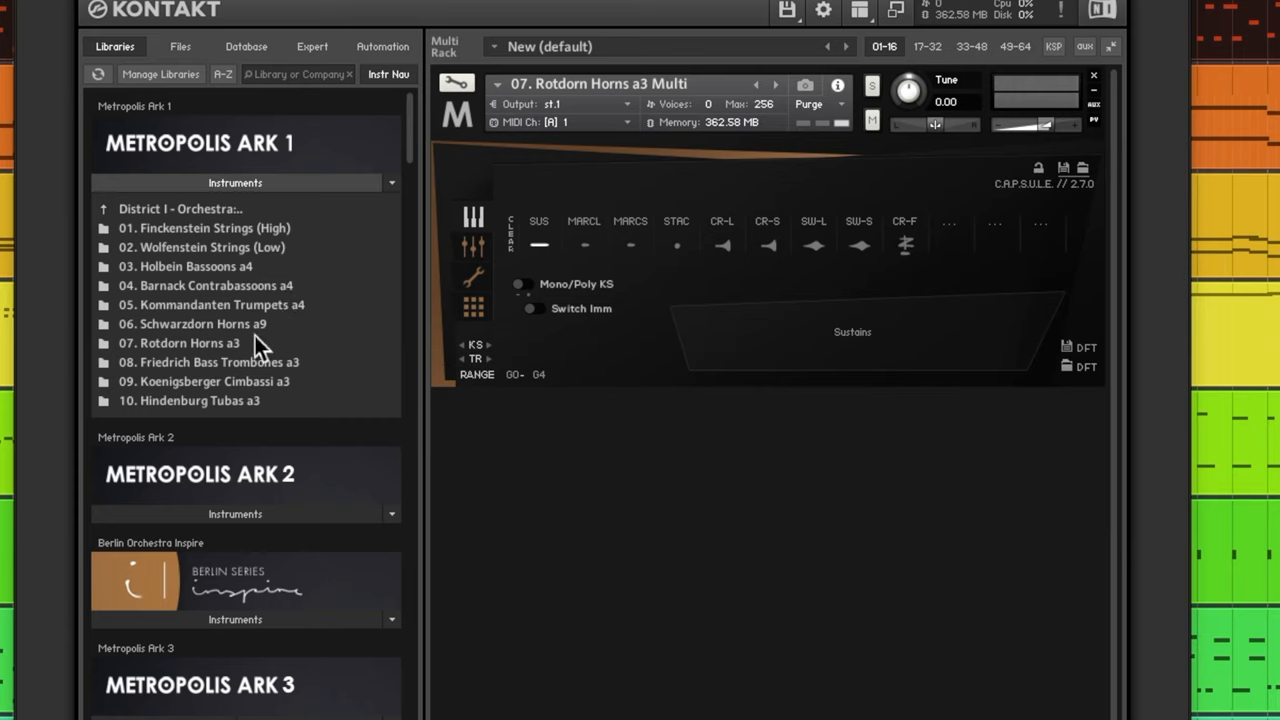
pyautogui.moveTo(288, 390)
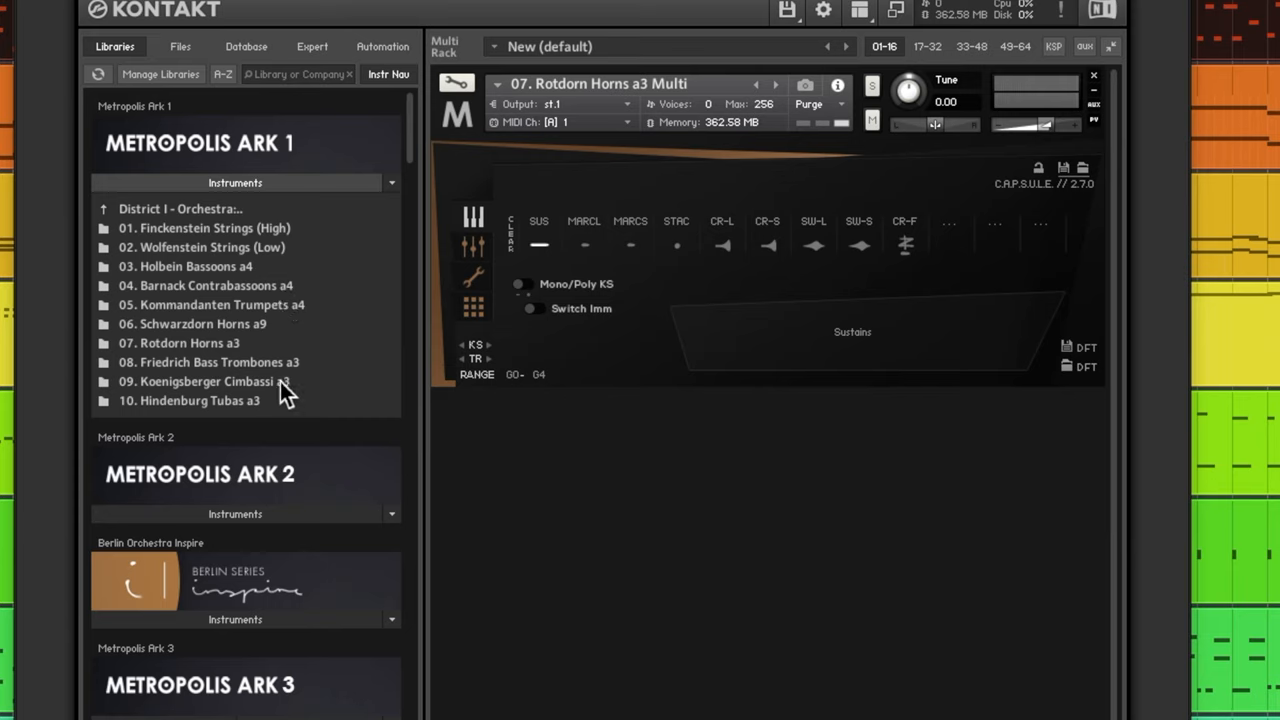
pyautogui.moveTo(290, 405)
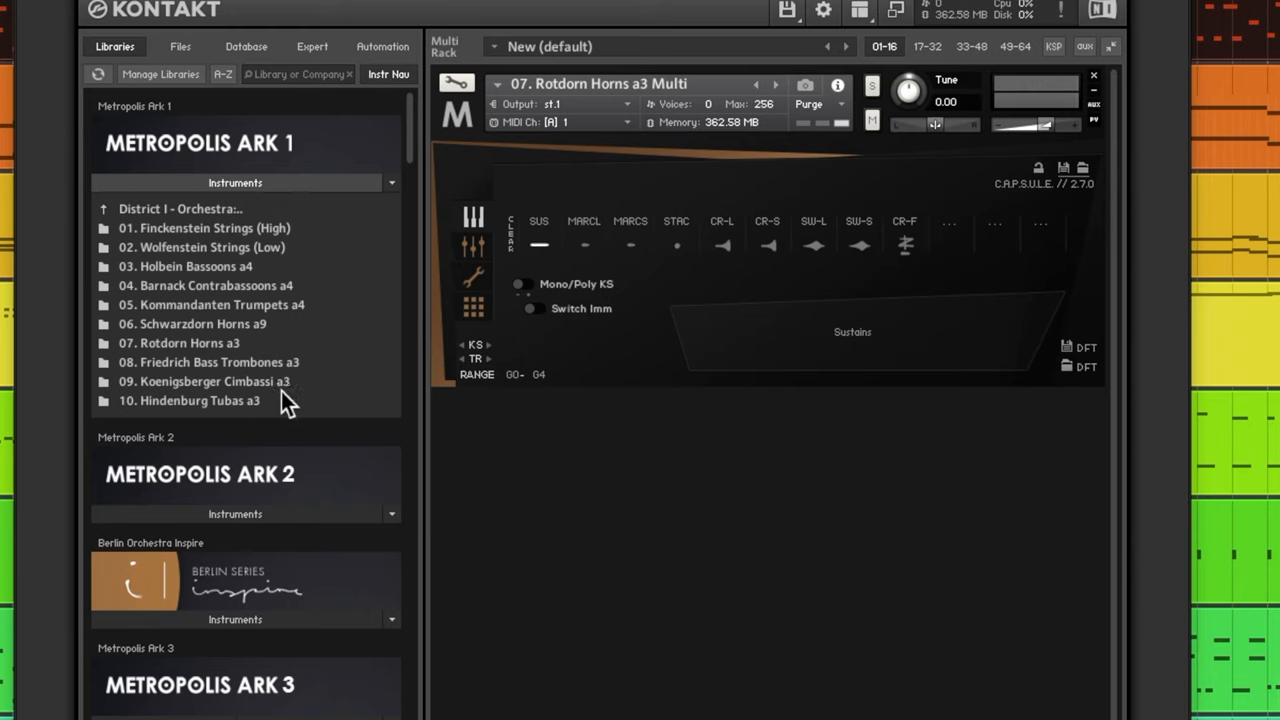
pyautogui.moveTo(265, 412)
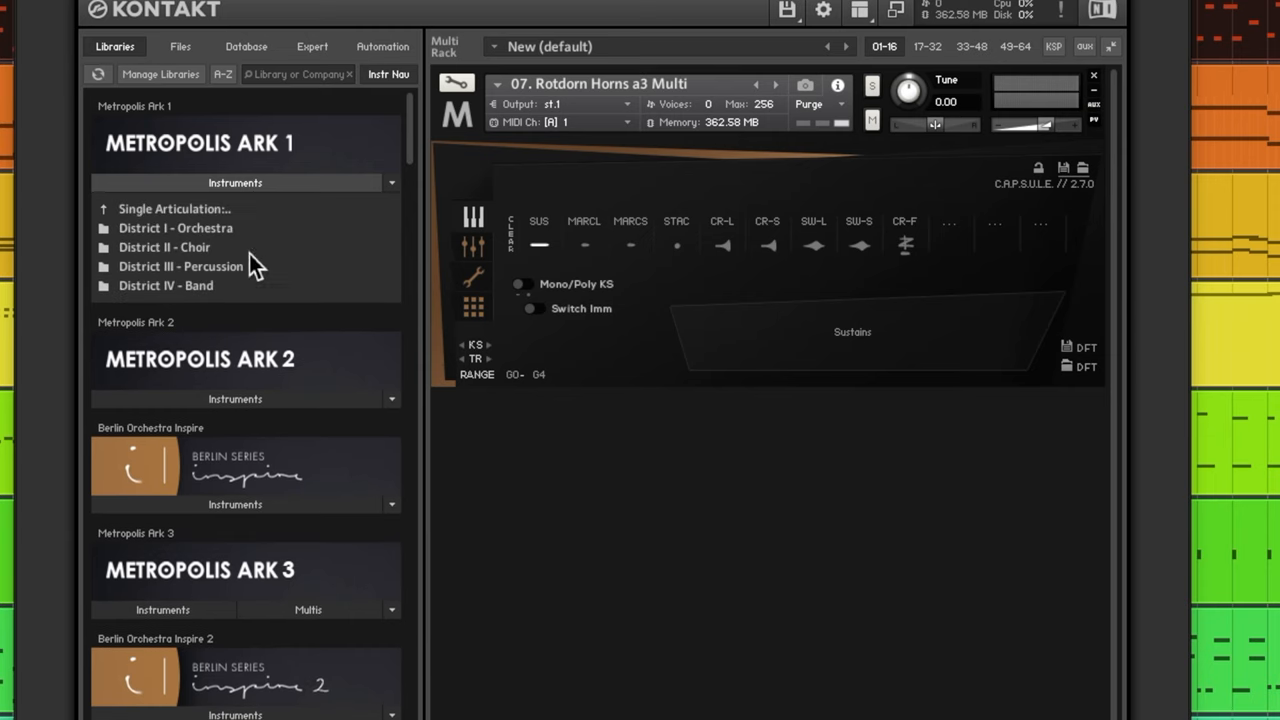
# Step: Browse Metropolis Ark 1's district folders, including District I - Orchestra
pyautogui.click(180, 266)
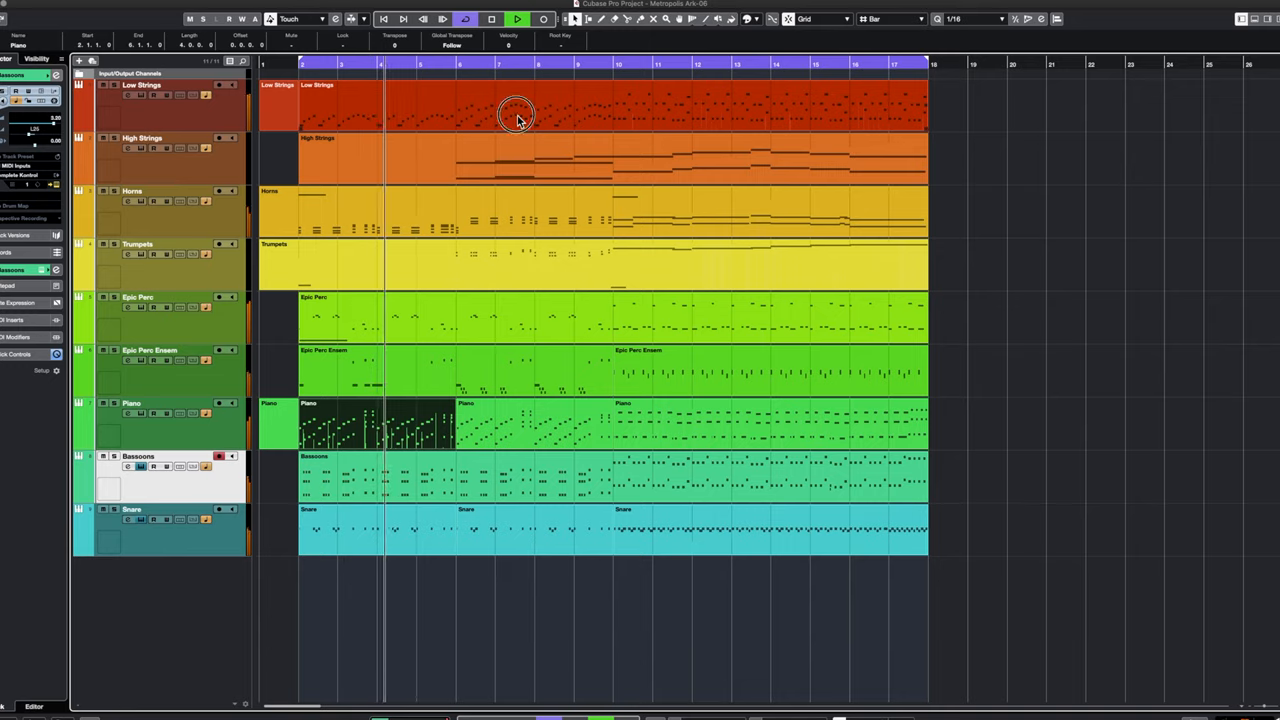
# Step: Open the Low Strings MIDI part in the Key Editor and scroll right through it
pyautogui.doubleClick(517, 115)
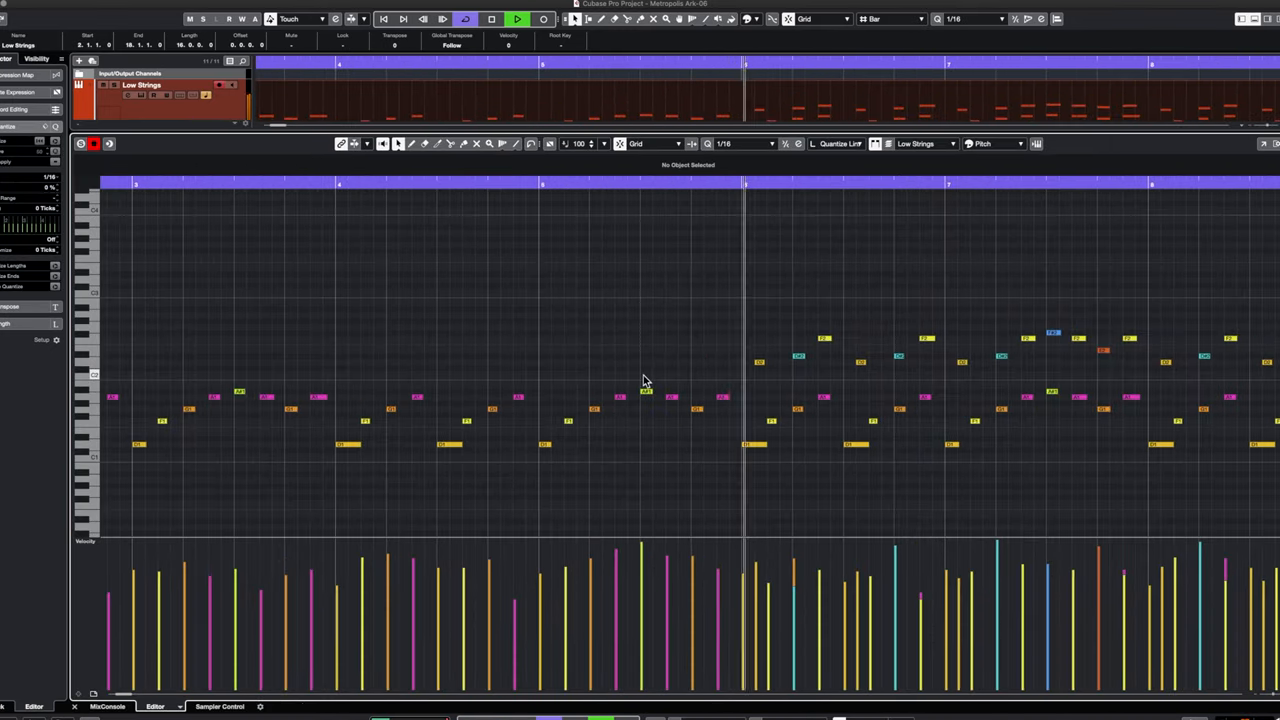
pyautogui.hscroll(3)
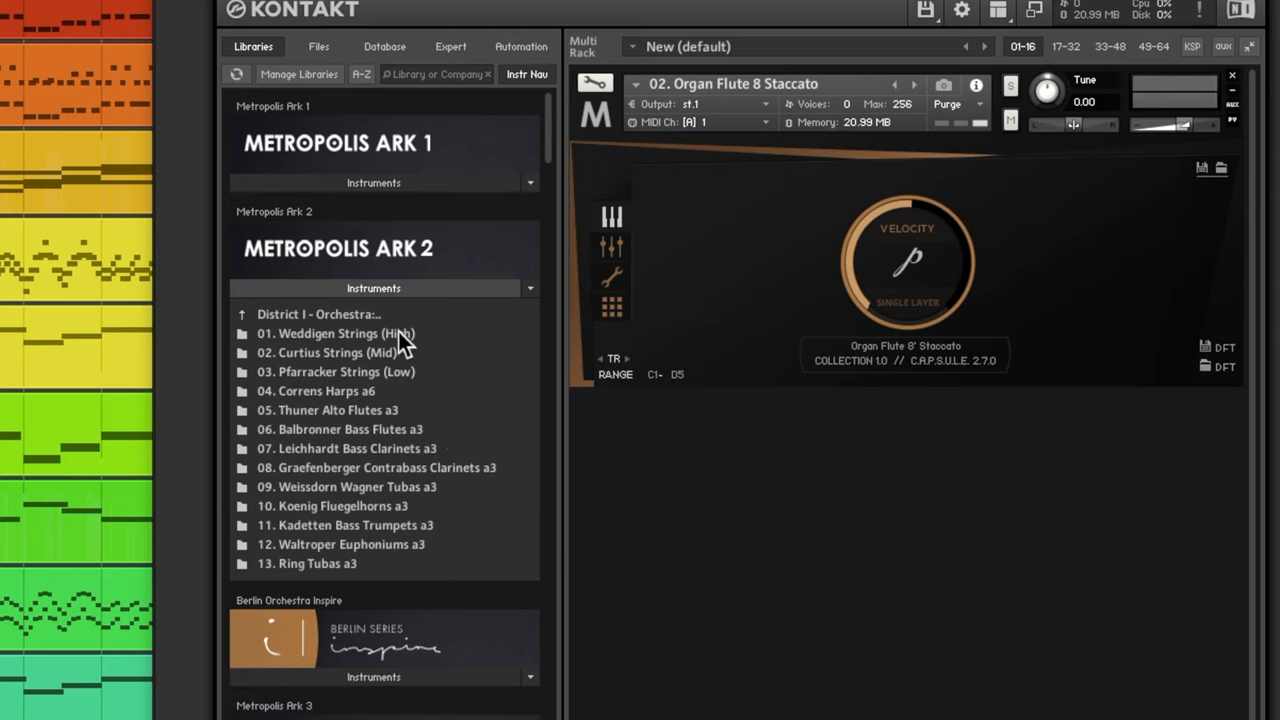
pyautogui.moveTo(400, 385)
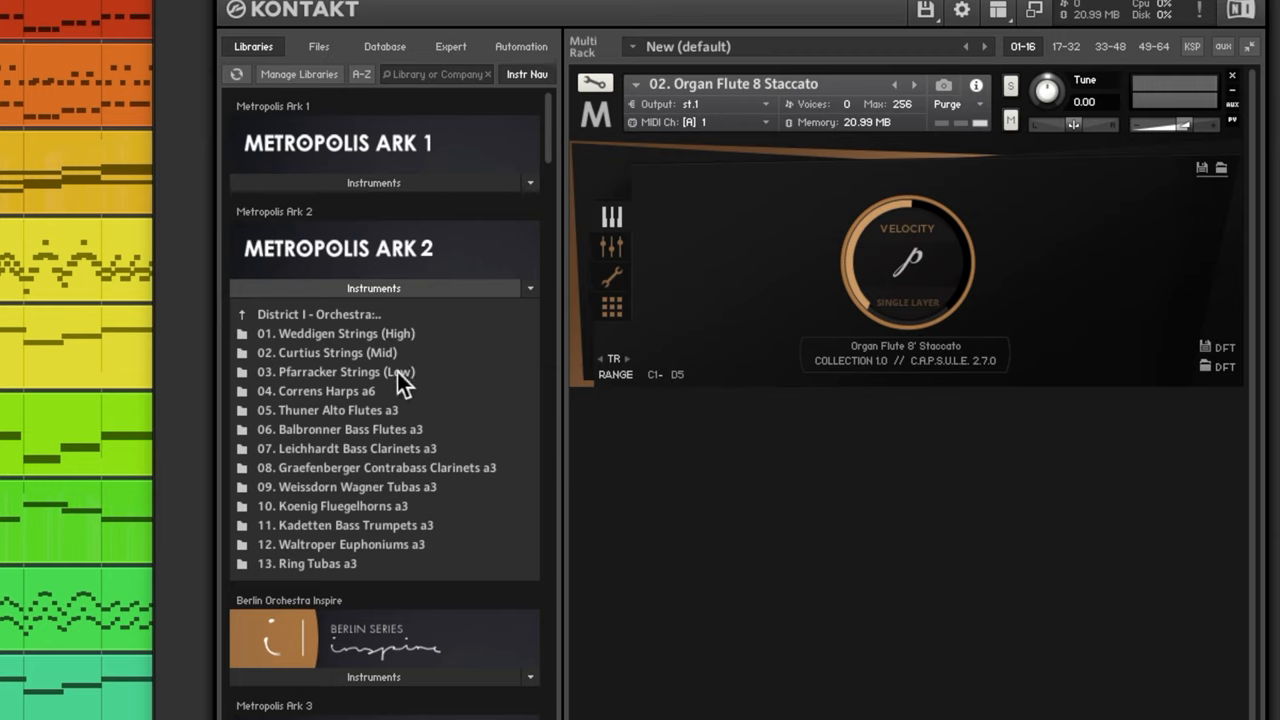
pyautogui.moveTo(405, 378)
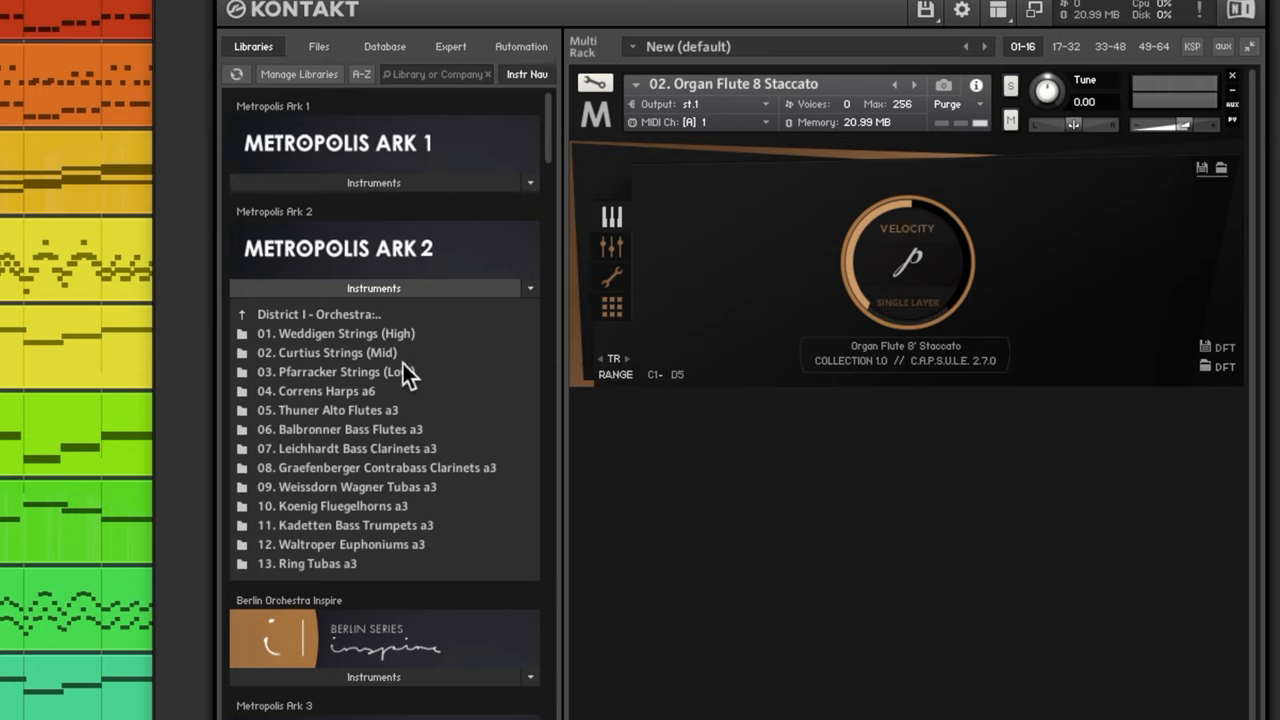
pyautogui.moveTo(363, 408)
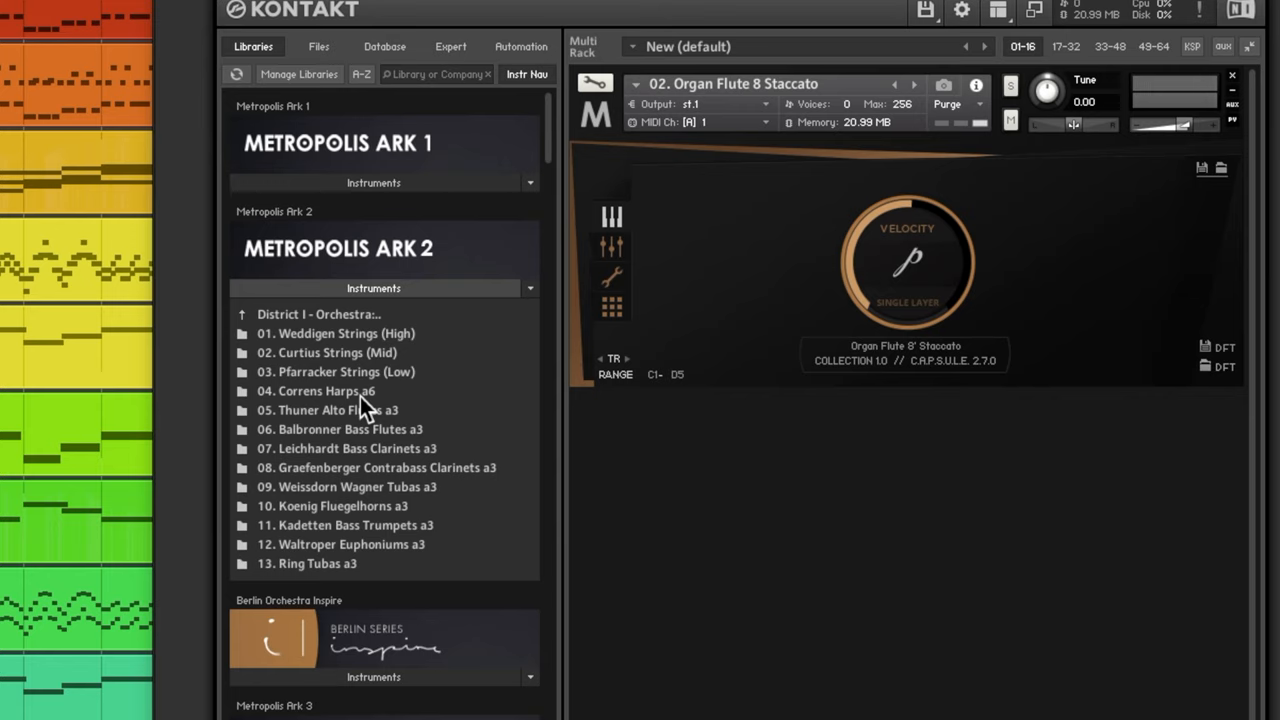
pyautogui.moveTo(385, 428)
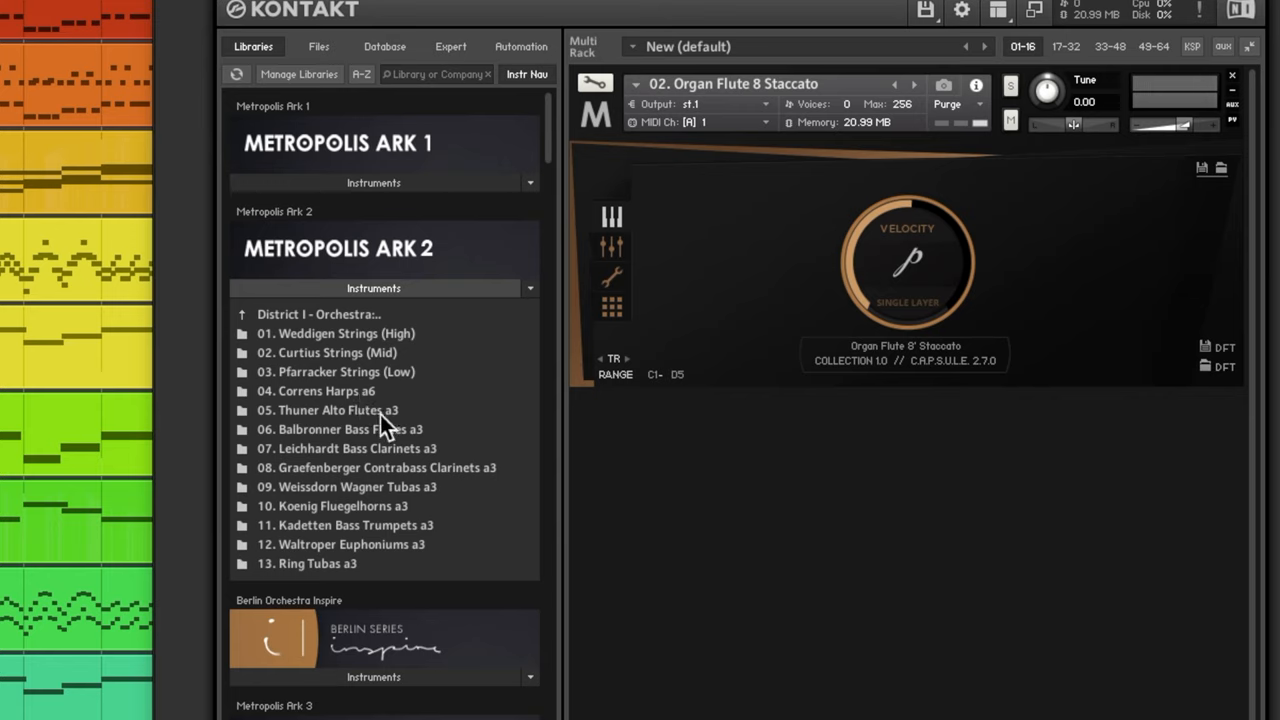
pyautogui.moveTo(430, 445)
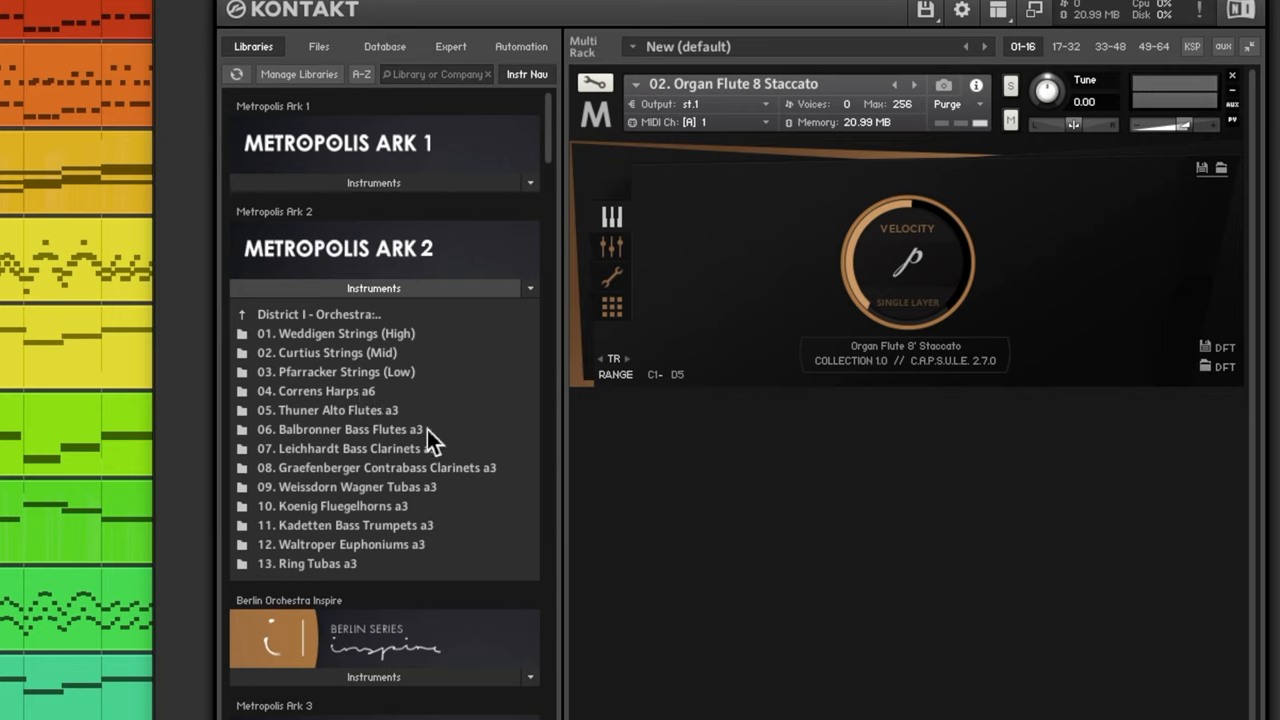
pyautogui.moveTo(513, 503)
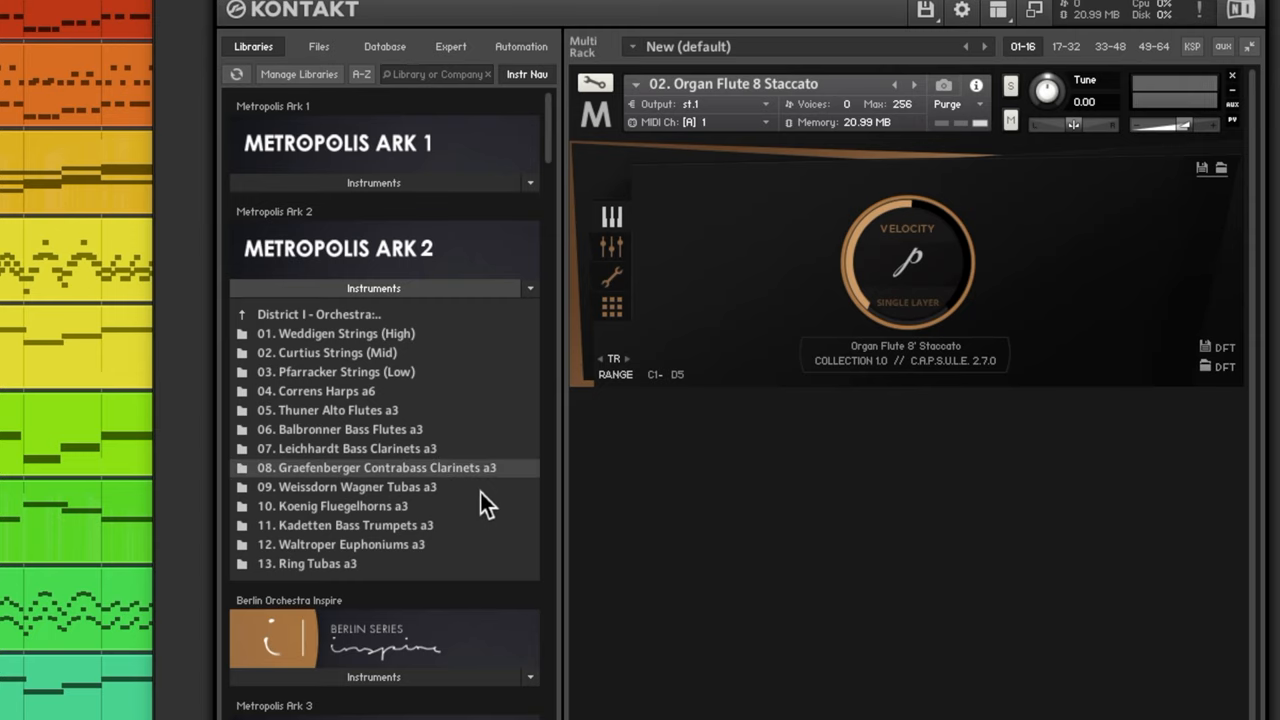
# Step: Load Contrabass Clarinets a3 Staccato, then open one of the Euphoniums a3 patches
pyautogui.doubleClick(375, 467)
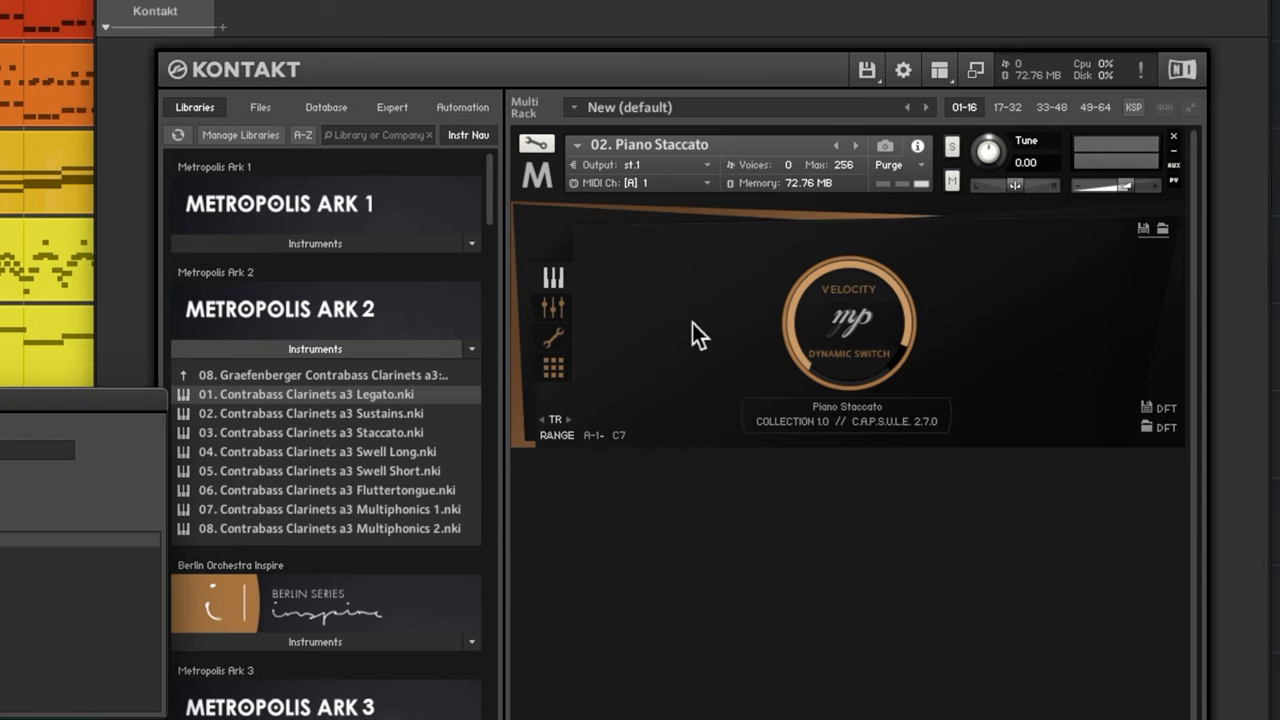
pyautogui.doubleClick(305, 393)
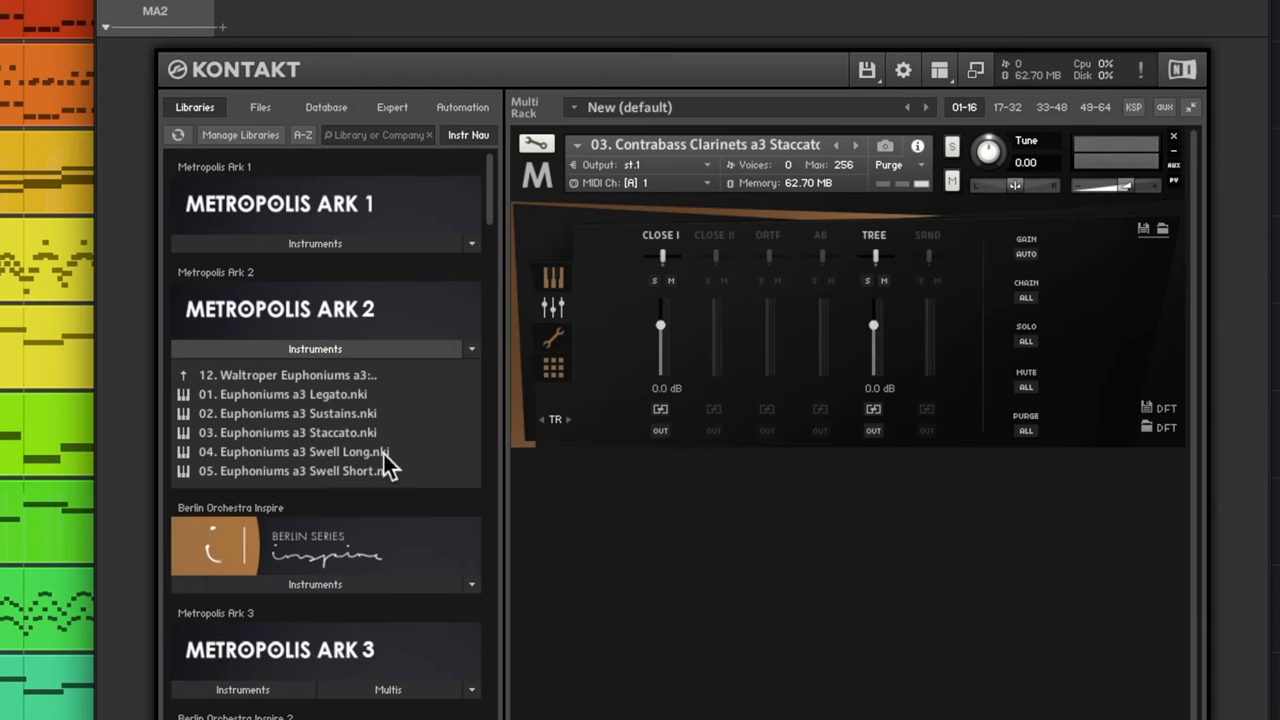
pyautogui.doubleClick(288, 432)
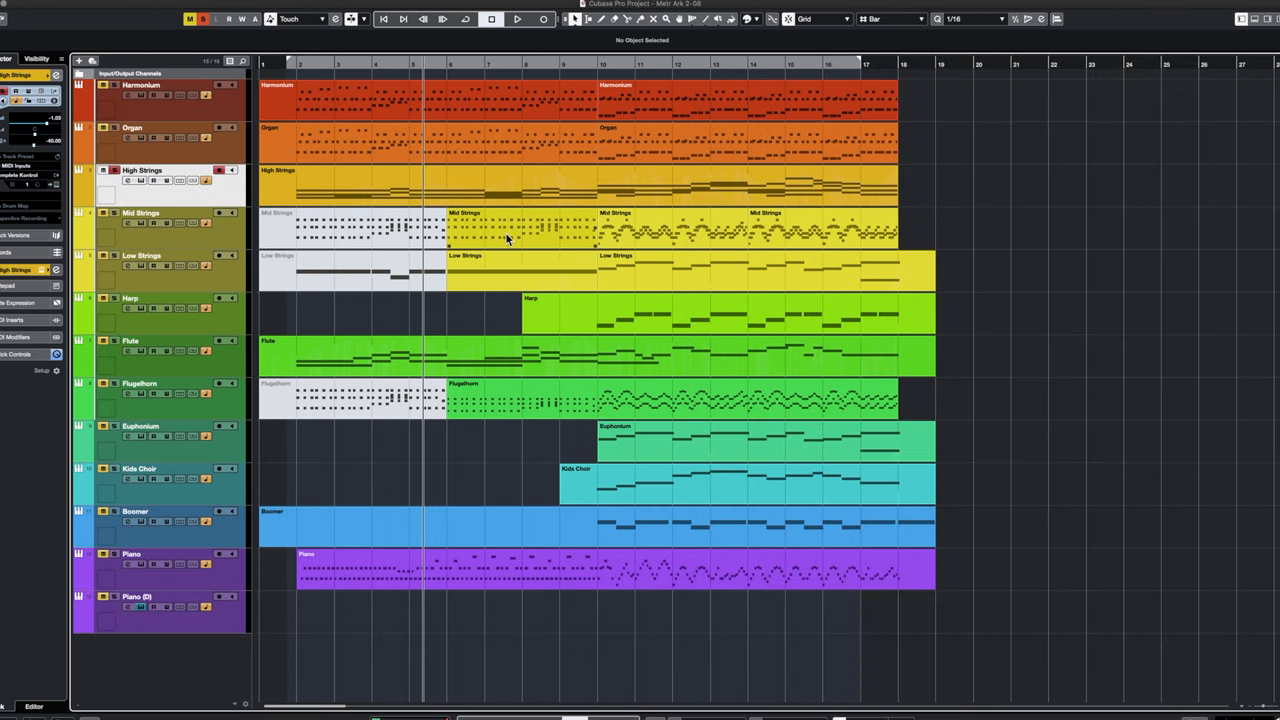
# Step: Select the Mid Strings part, start playback from bar 10, and select the Harp track
pyautogui.click(520, 228)
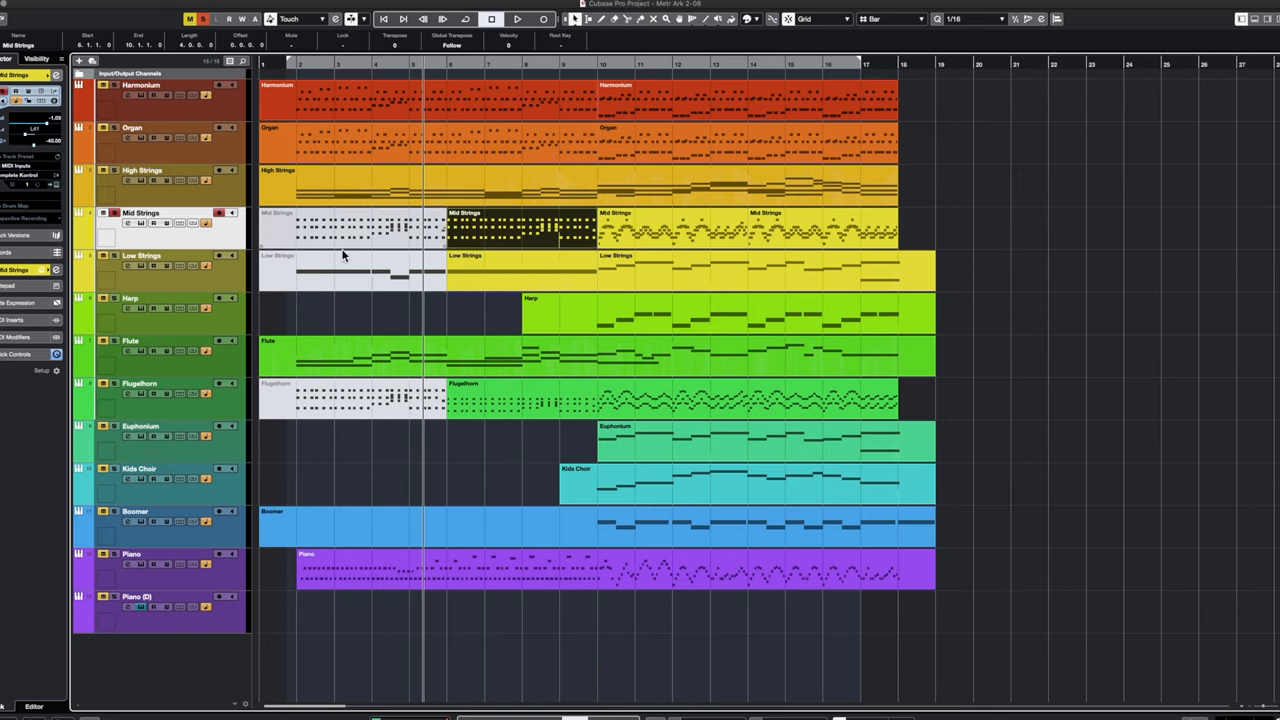
pyautogui.click(517, 19)
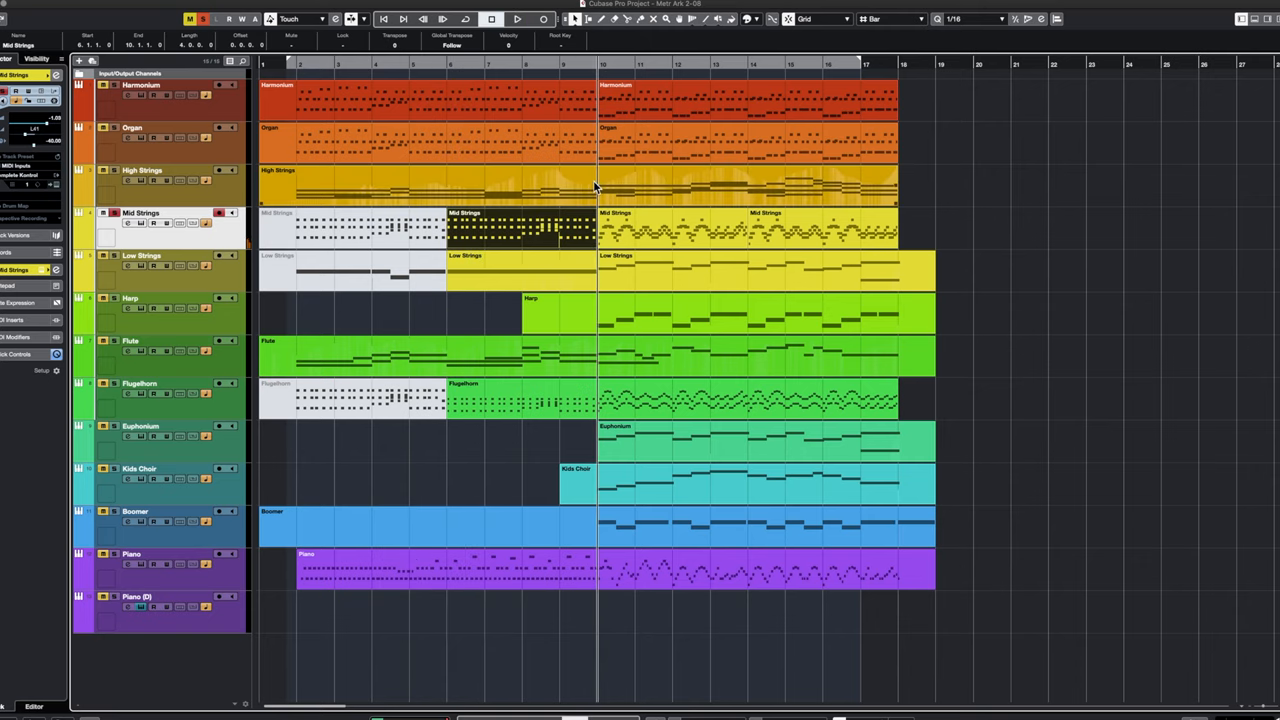
pyautogui.click(517, 18)
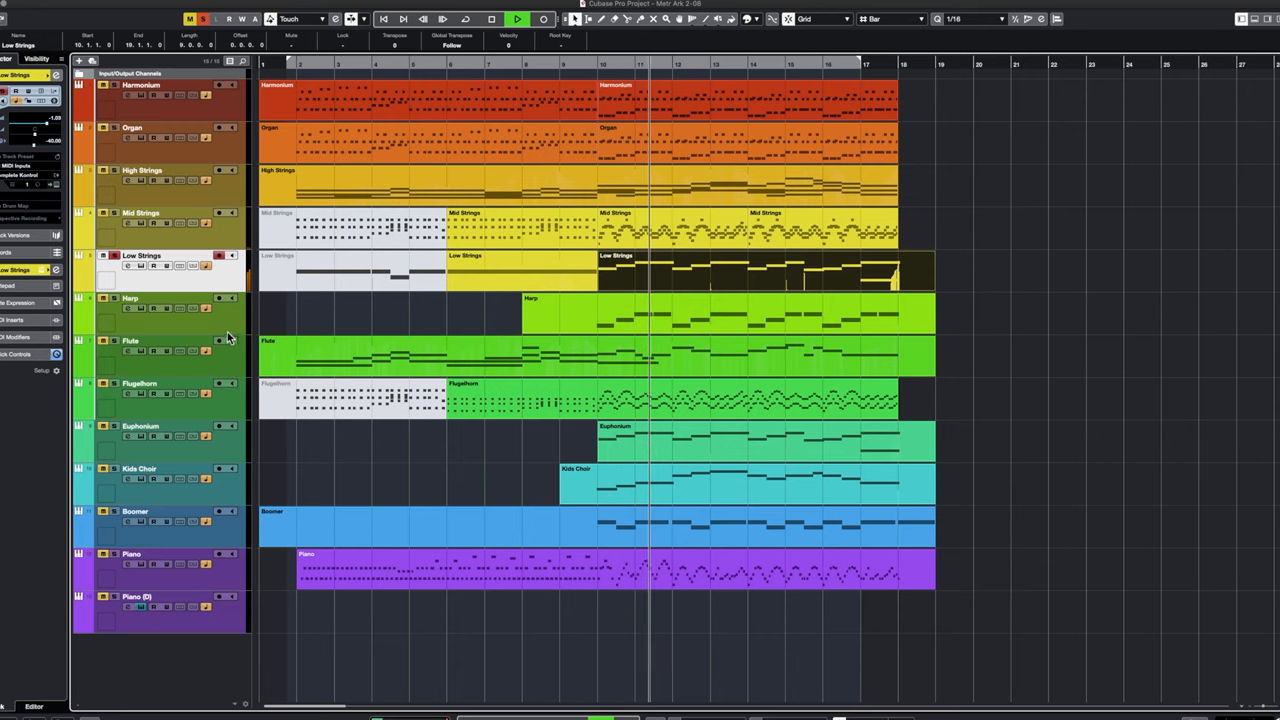
pyautogui.click(140, 298)
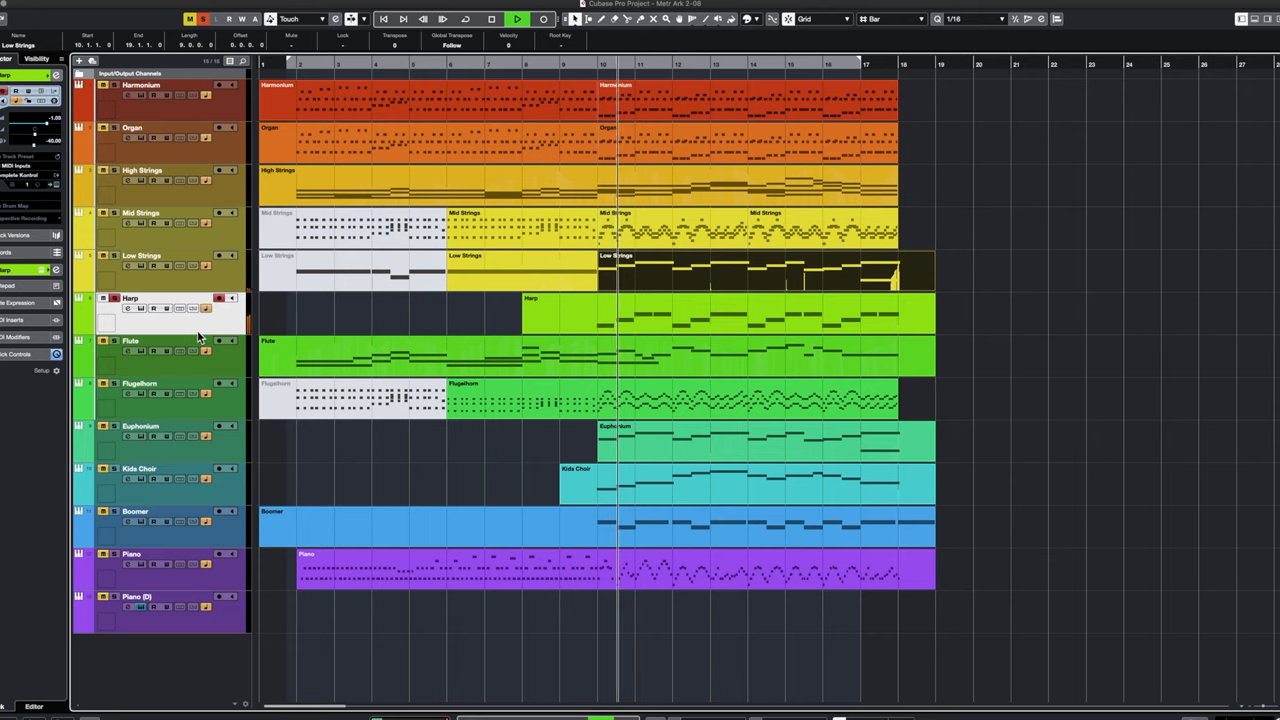
pyautogui.click(517, 18)
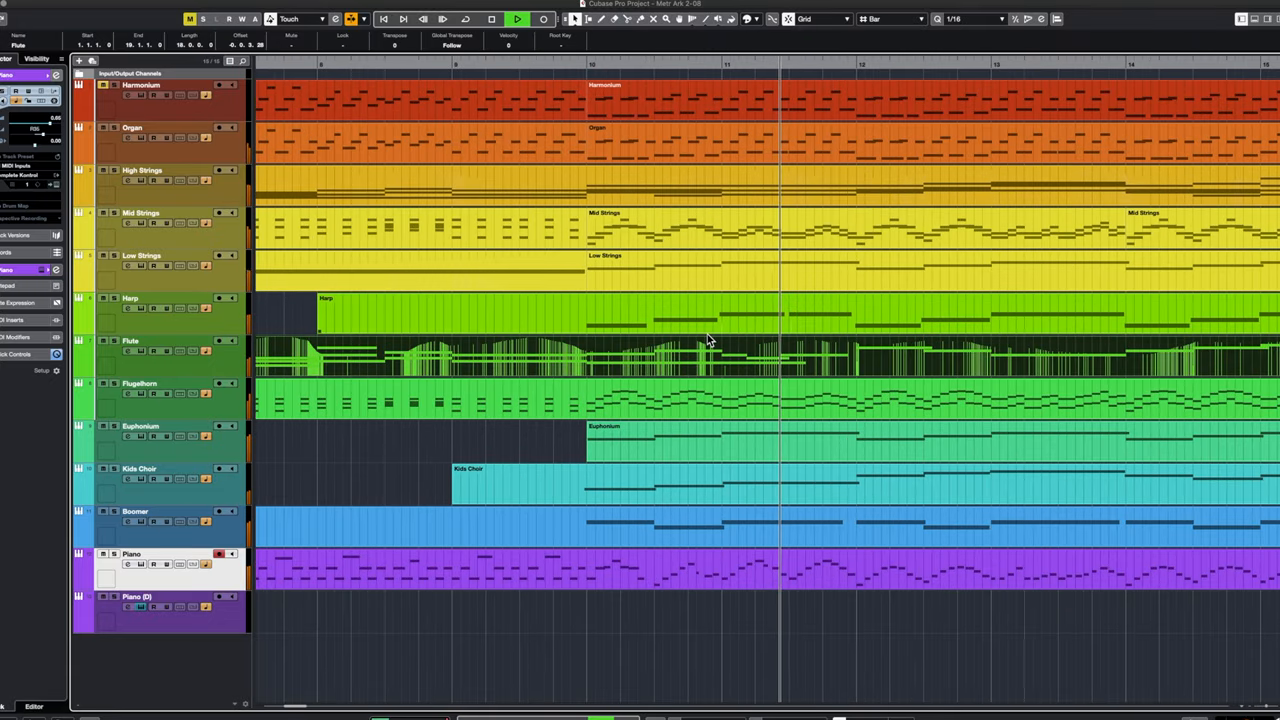
# Step: Scroll the project view right while playback continues past bar 11
pyautogui.hscroll(3)
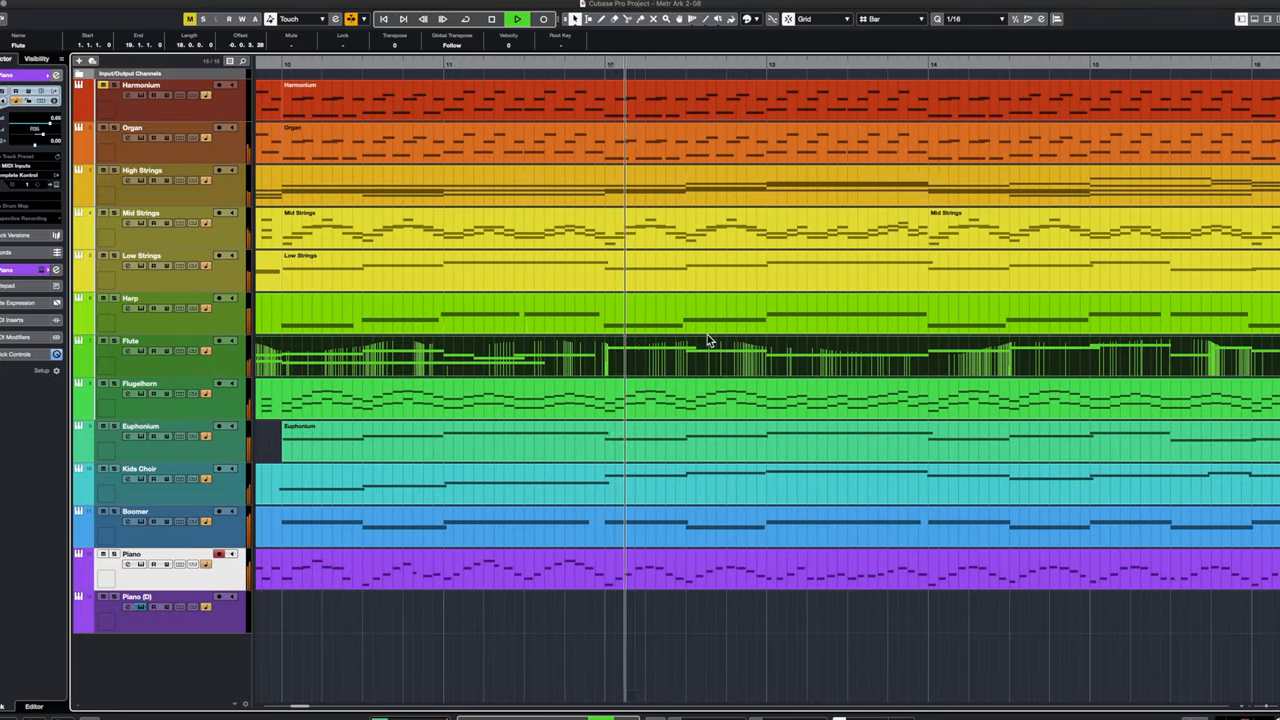